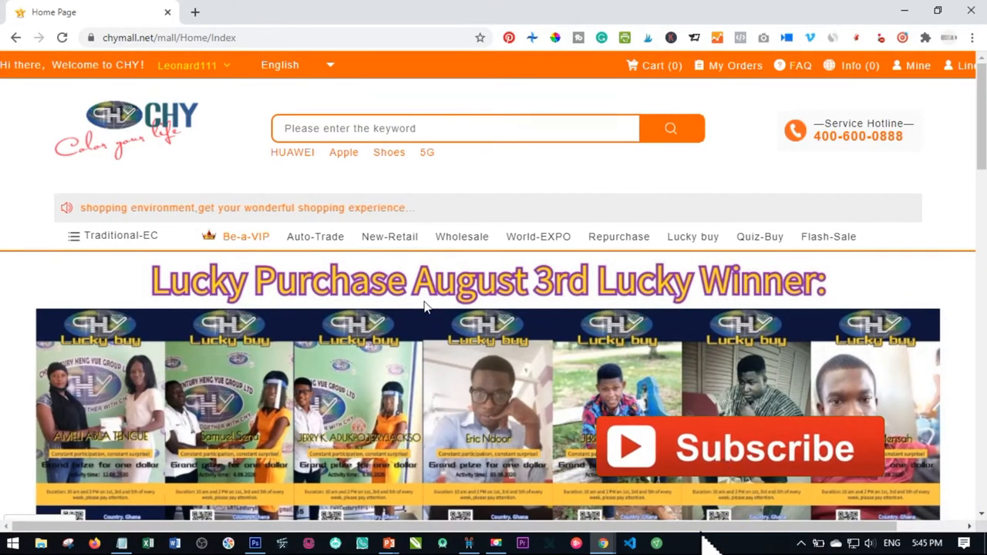
# - Show the New-Retail listing and scroll to the $100.00 Quantum fuel saver card
pyautogui.click(390, 237)
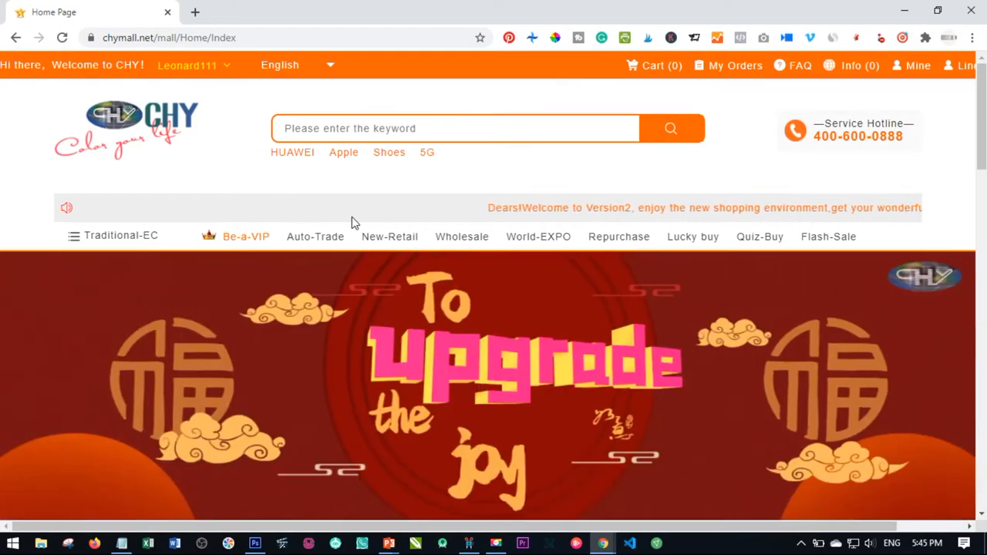
pyautogui.click(121, 236)
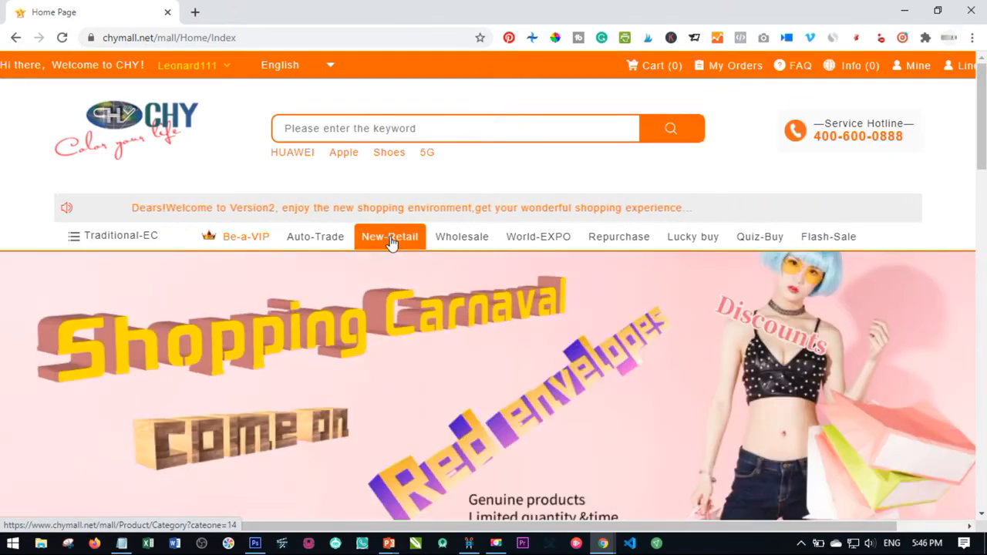
pyautogui.click(389, 237)
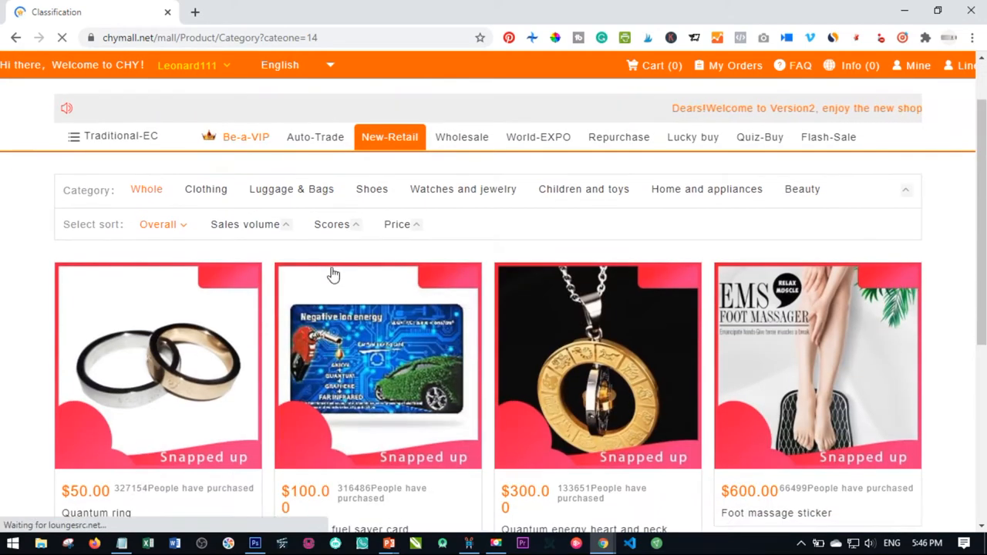
pyautogui.moveTo(244, 342)
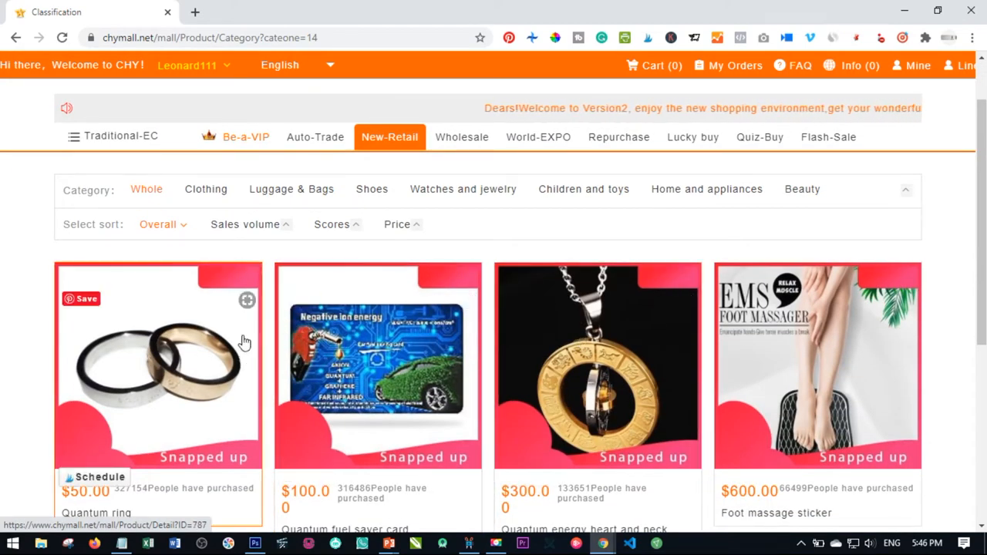
pyautogui.scroll(-3)
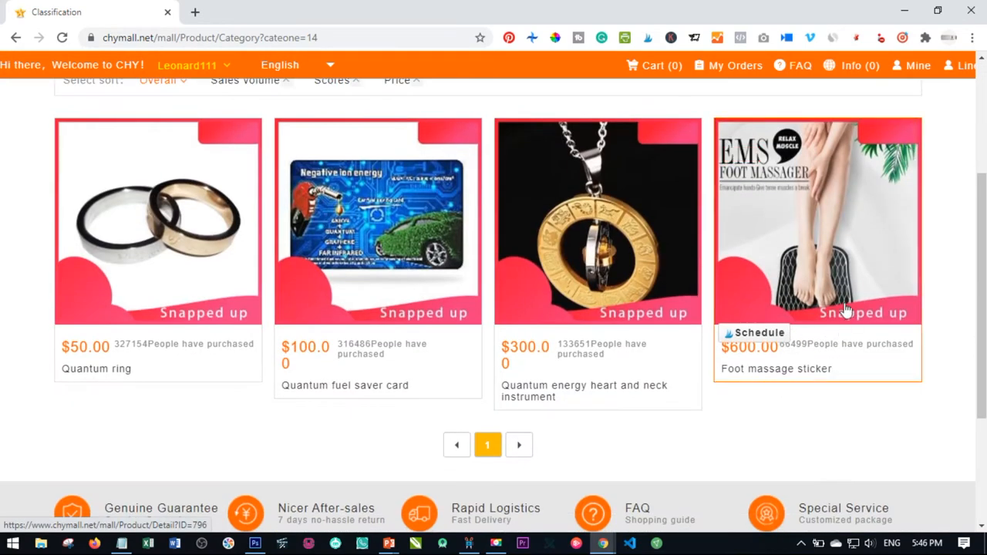
pyautogui.moveTo(803, 316)
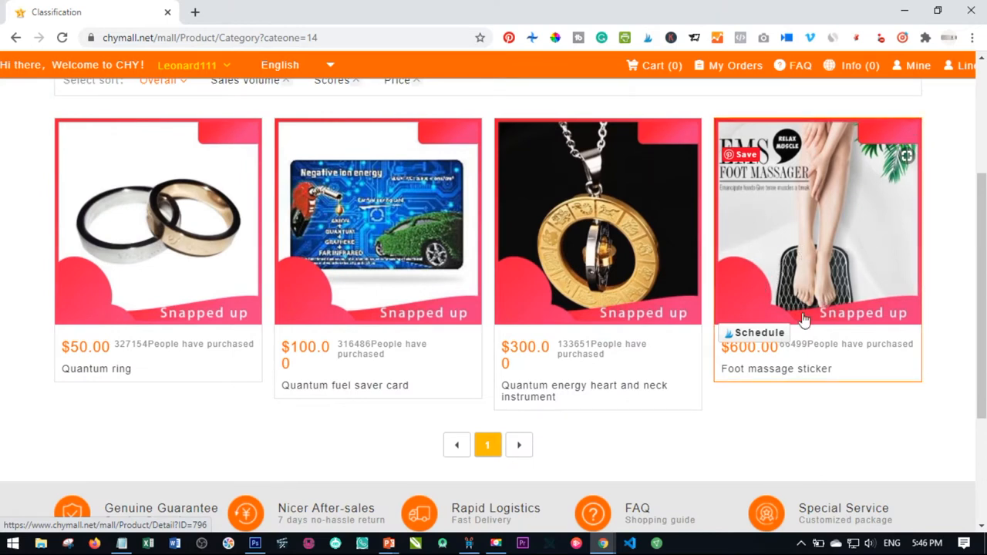
pyautogui.moveTo(261, 303)
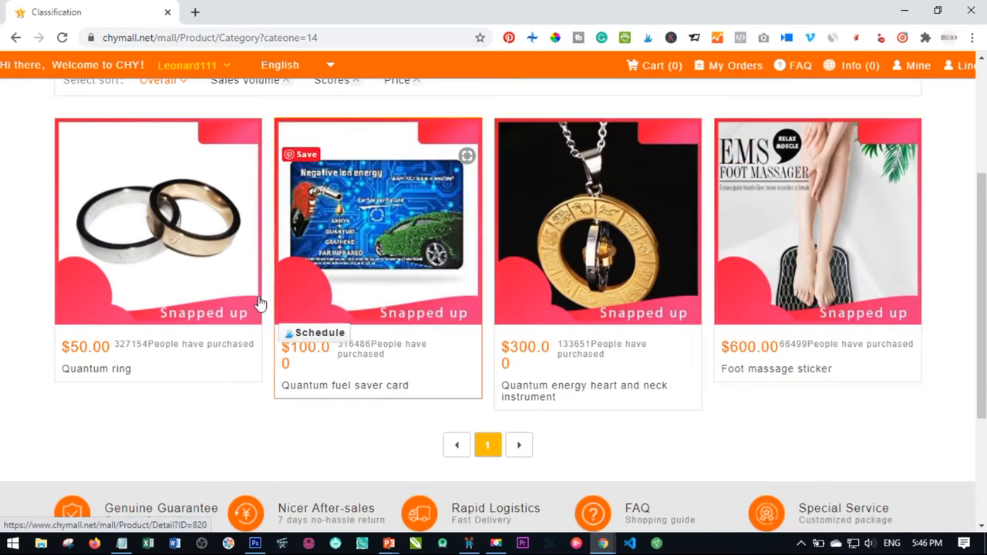
pyautogui.moveTo(437, 283)
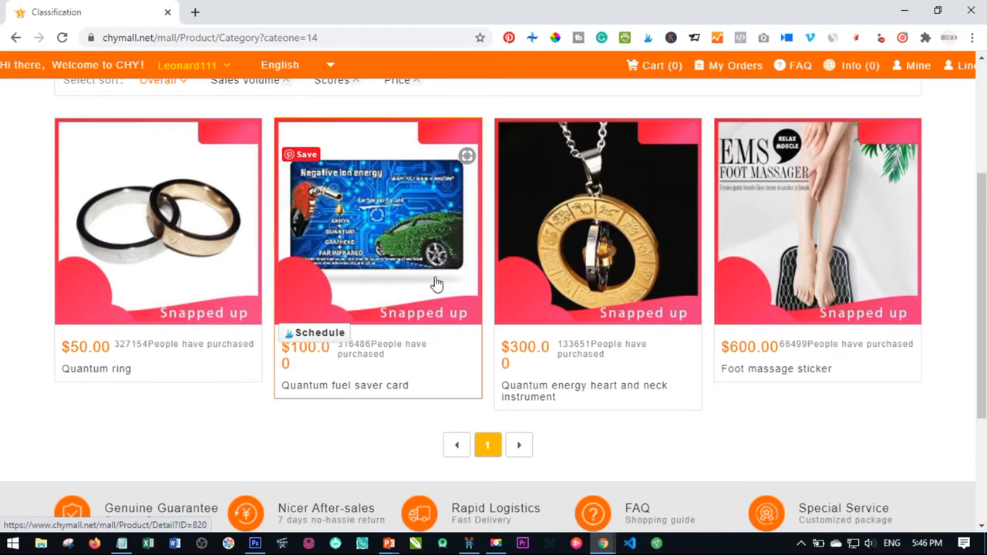
pyautogui.moveTo(238, 353)
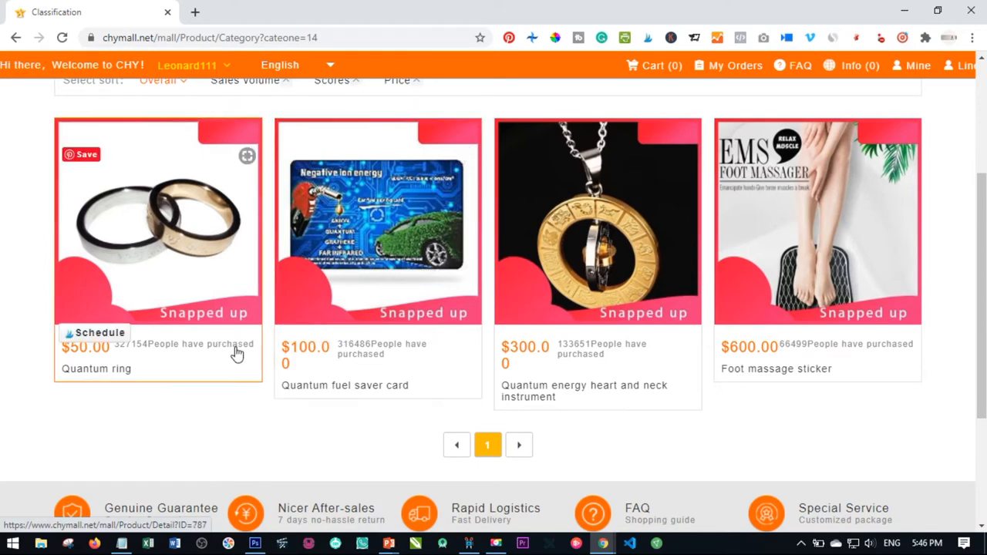
pyautogui.moveTo(343, 262)
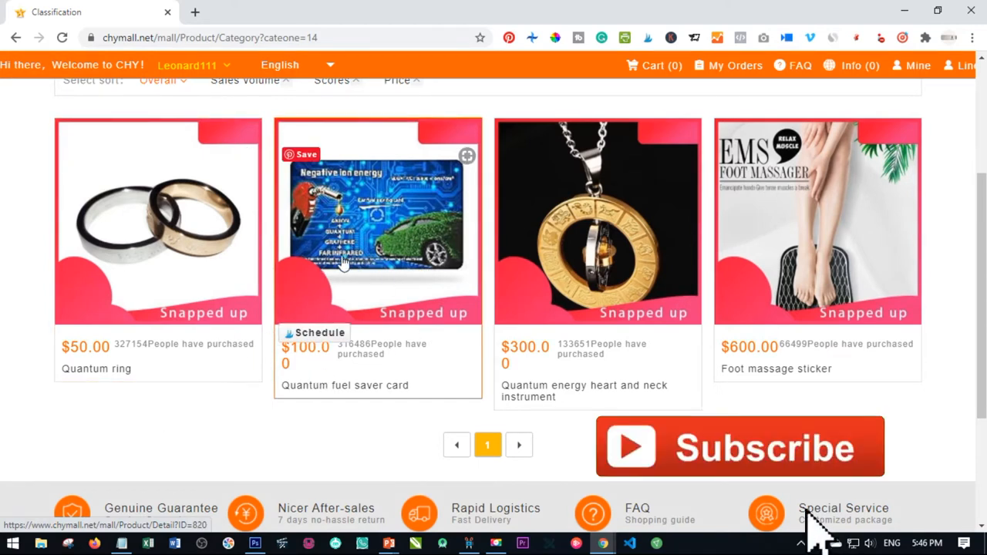
pyautogui.moveTo(385, 270)
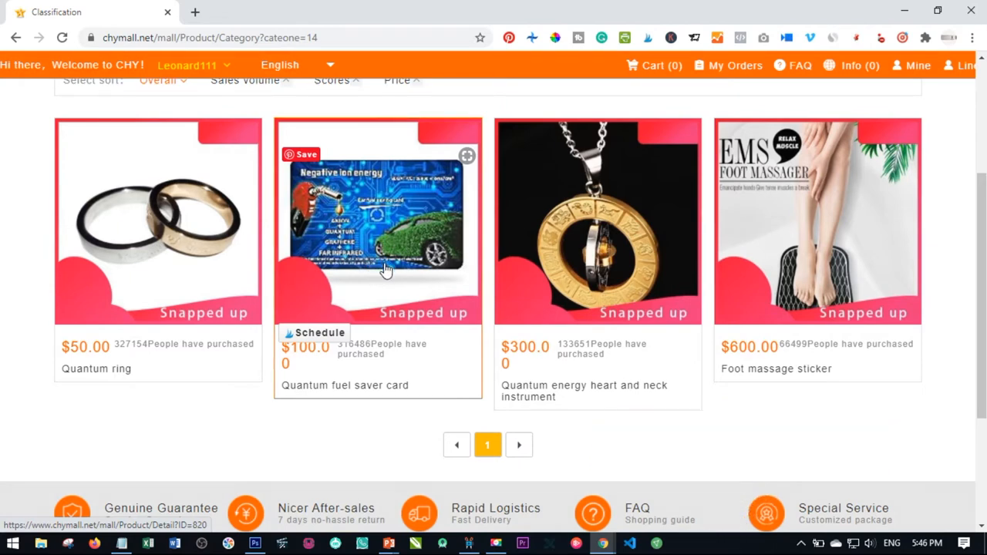
# - Buy one Quantum fuel saver card at $100.00 from its product page
pyautogui.click(378, 223)
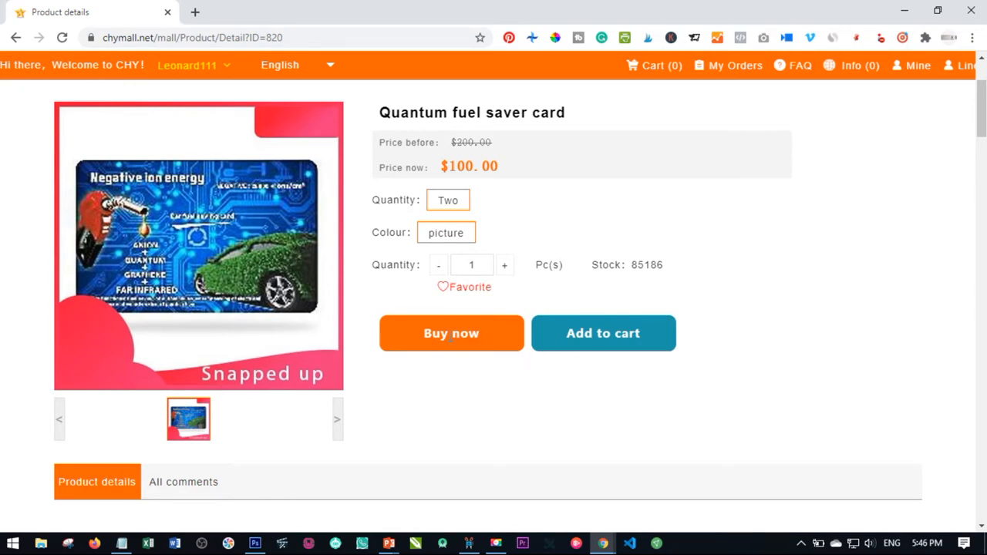
pyautogui.click(451, 333)
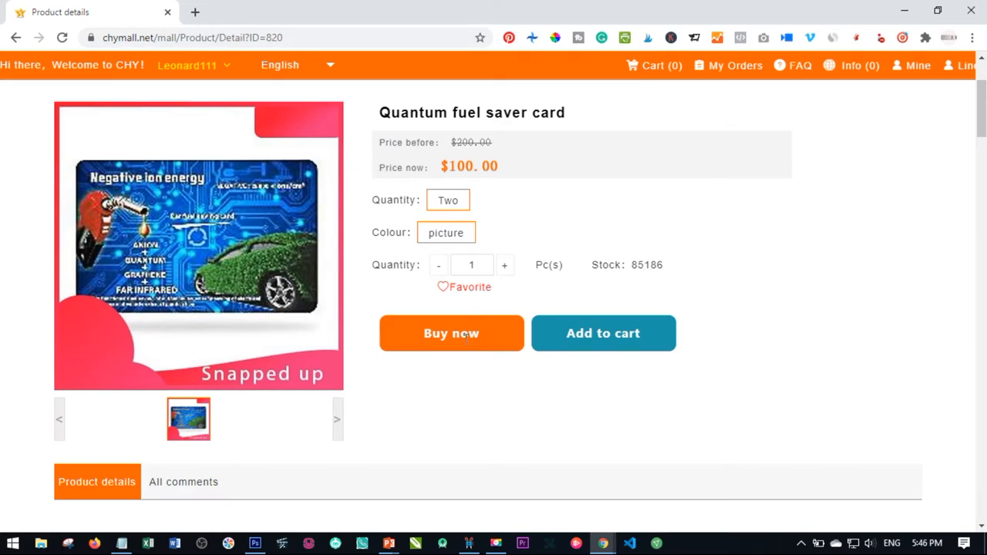
pyautogui.scroll(3)
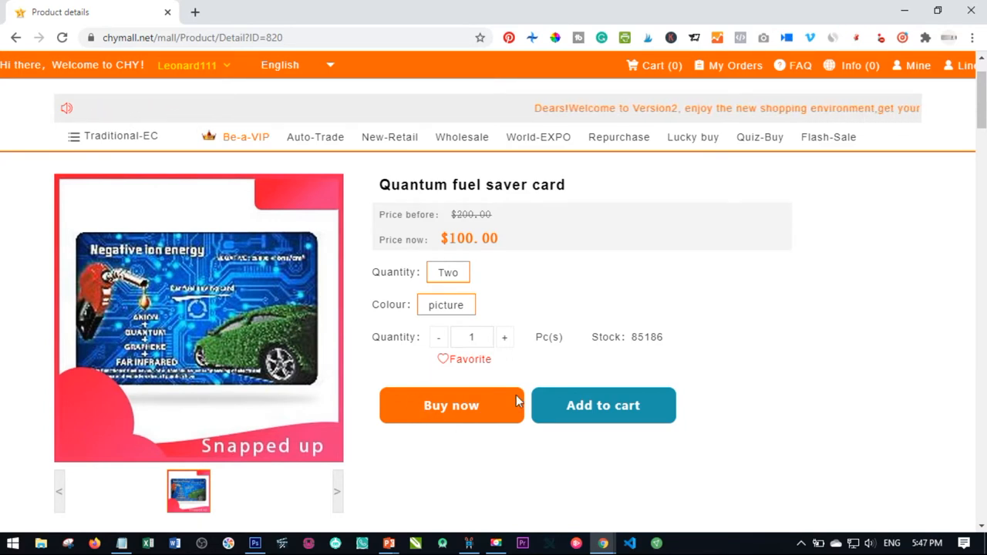
pyautogui.moveTo(460, 377)
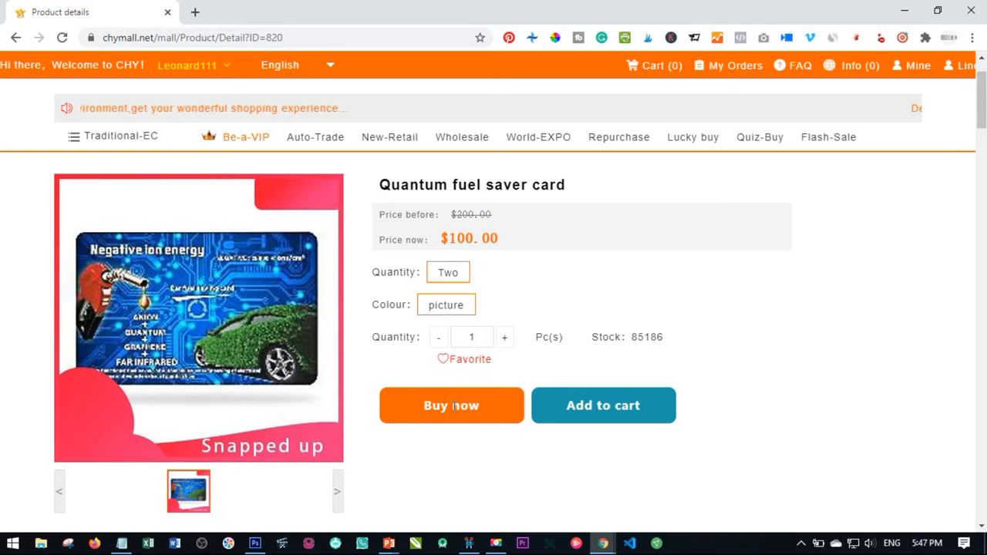
pyautogui.moveTo(661, 349)
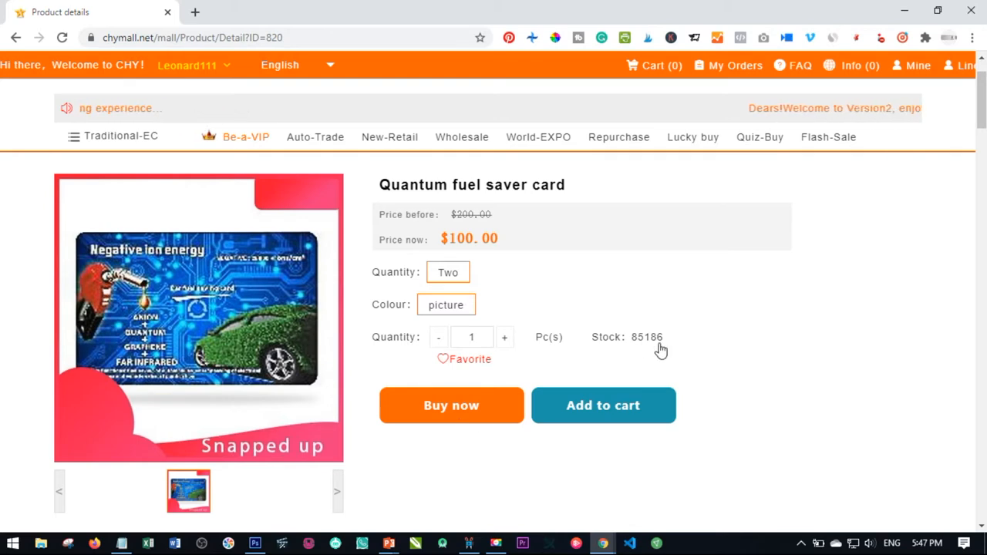
pyautogui.scroll(3)
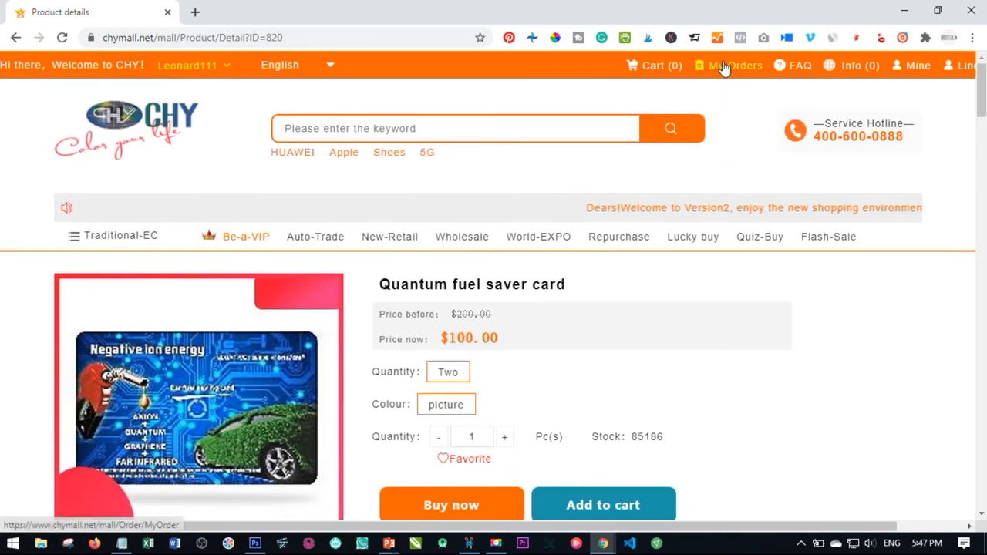
# - From My Orders, start paying the unpaid $100.00 fuel saver card order
pyautogui.click(735, 64)
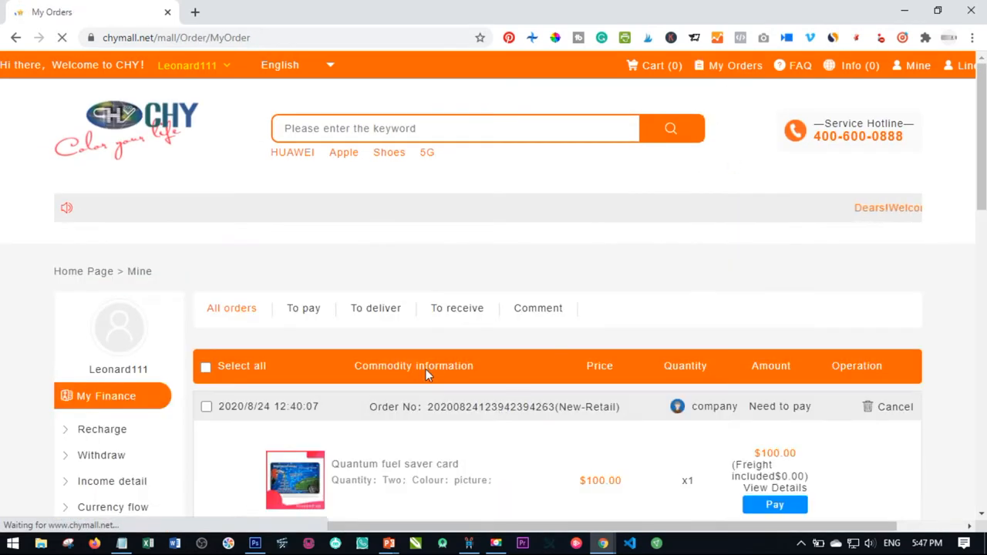
pyautogui.scroll(-3)
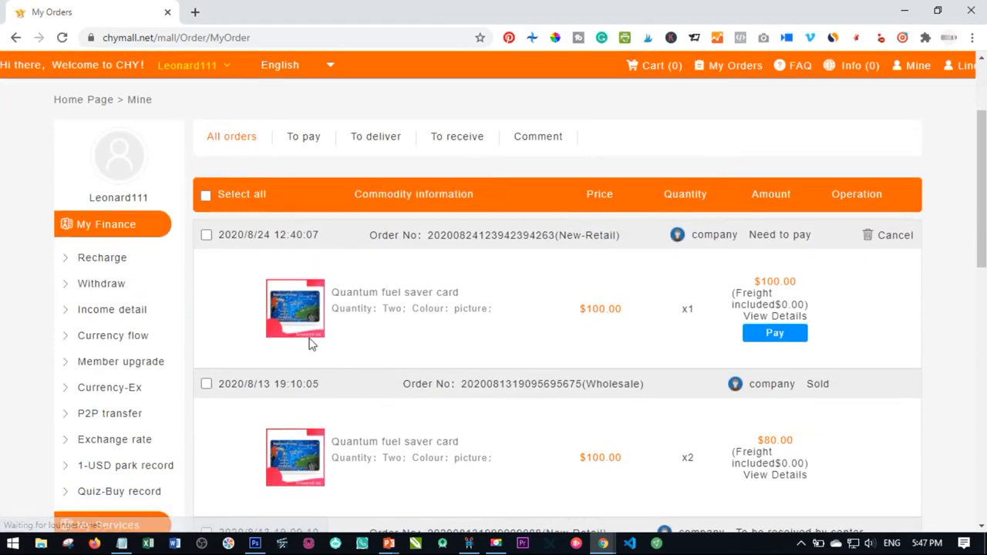
pyautogui.moveTo(478, 354)
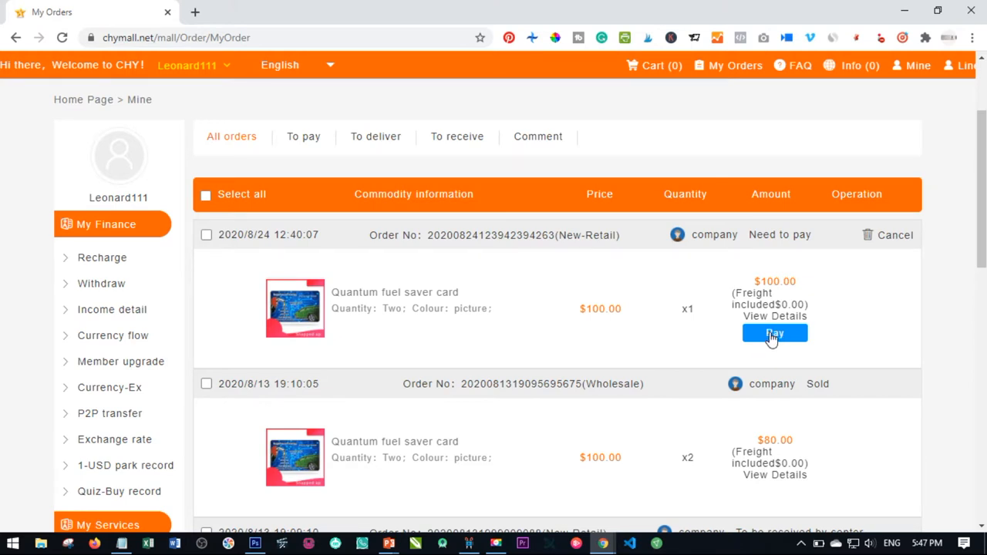
pyautogui.click(774, 333)
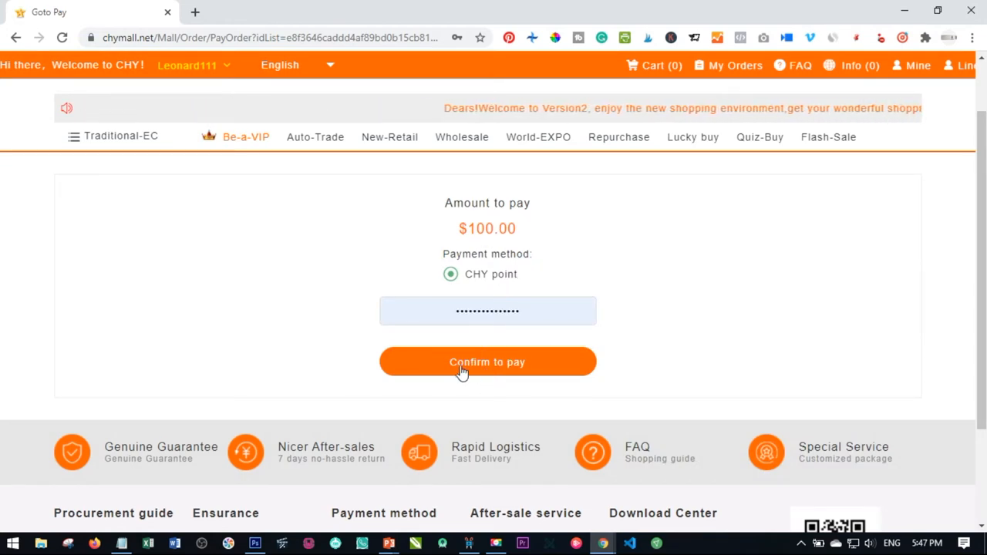
pyautogui.moveTo(495, 369)
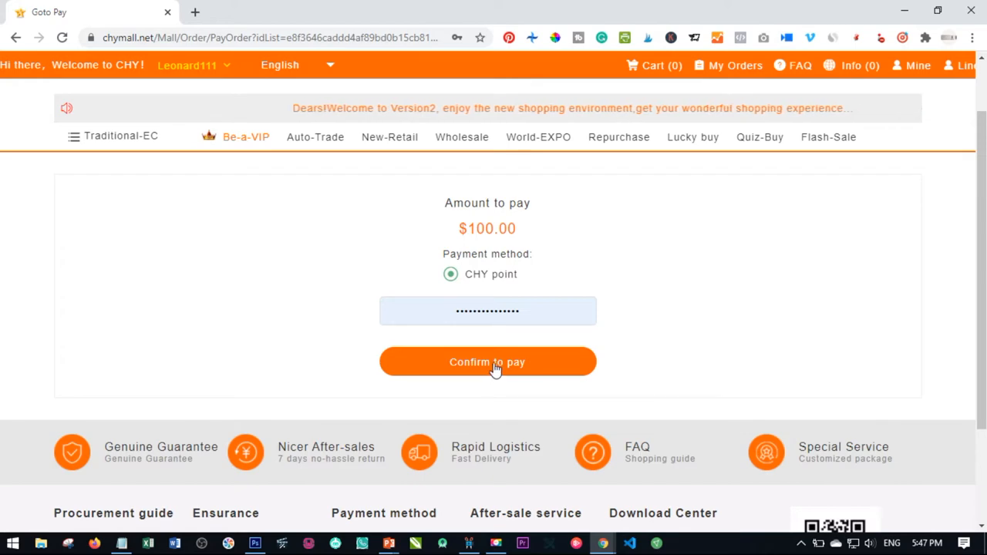
# - Confirm the $100.00 payment and head to View orders once it succeeds
pyautogui.click(486, 362)
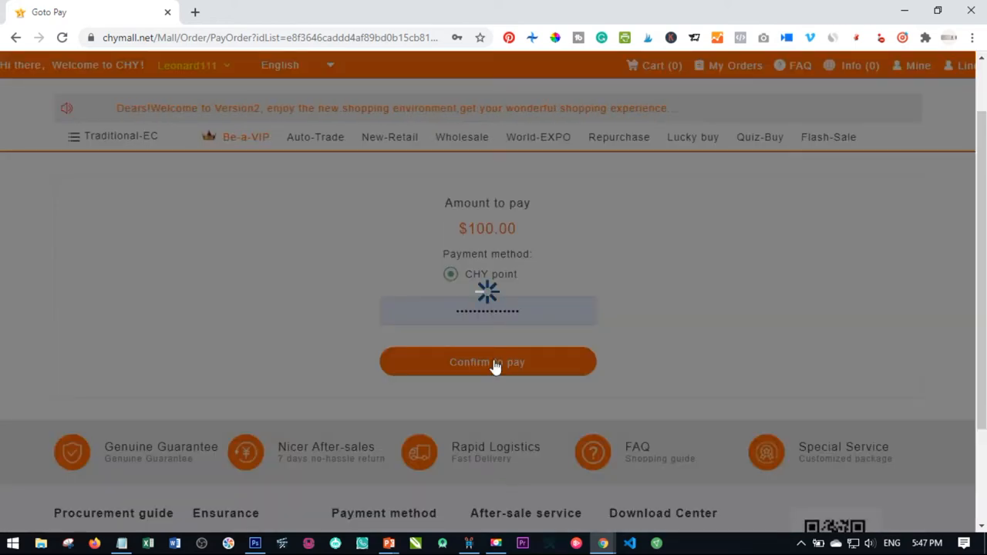
pyautogui.click(487, 361)
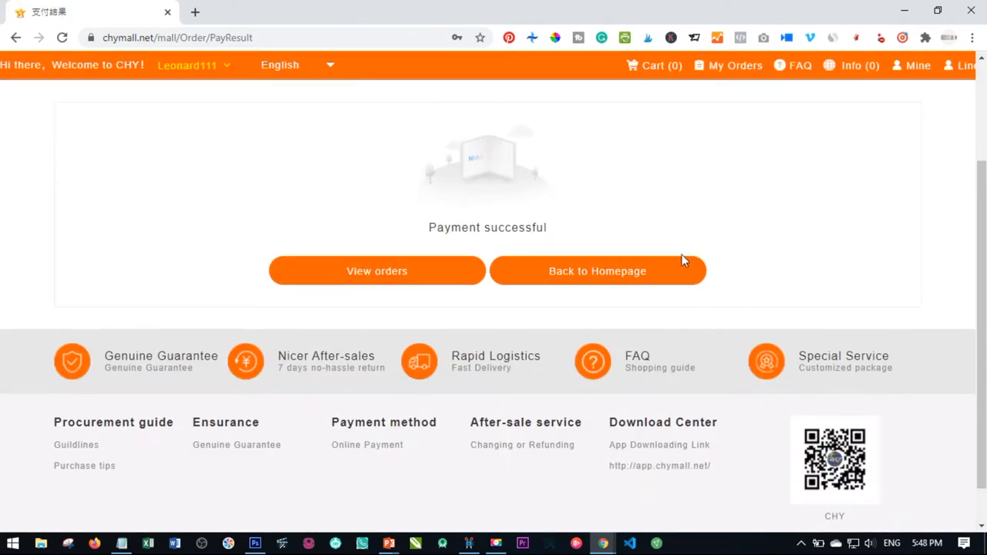
pyautogui.moveTo(492, 231)
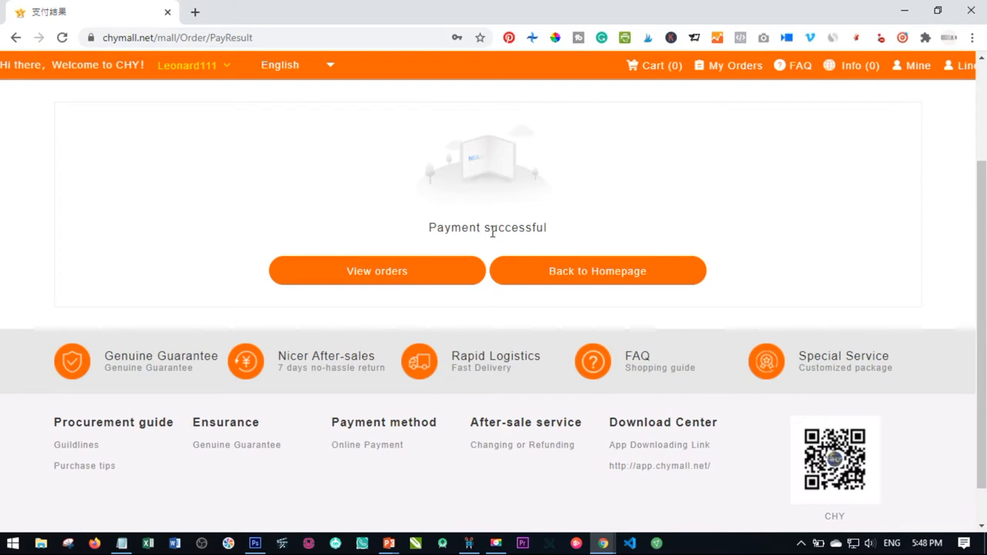
pyautogui.click(376, 271)
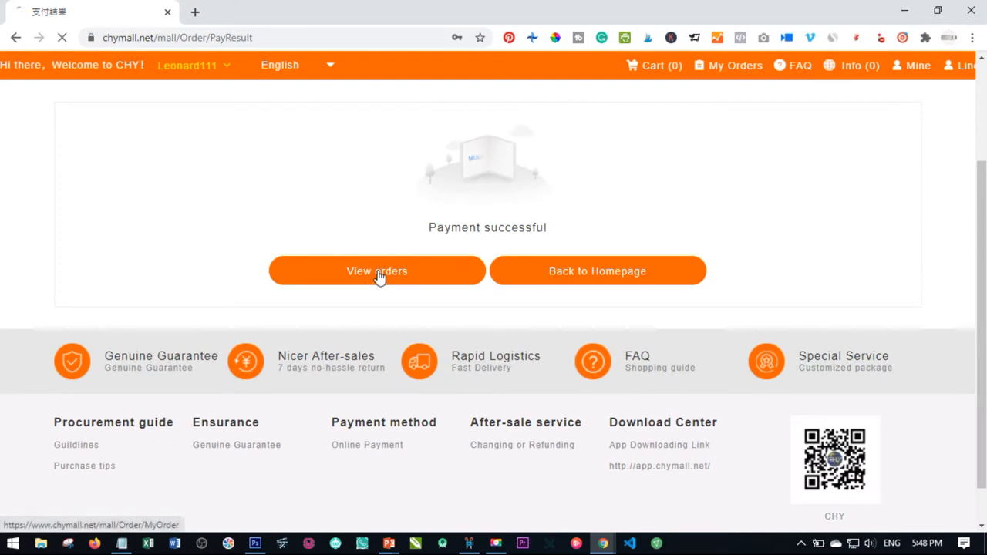
# - Check the paid order in My Orders, then return to the mall home page
pyautogui.click(377, 271)
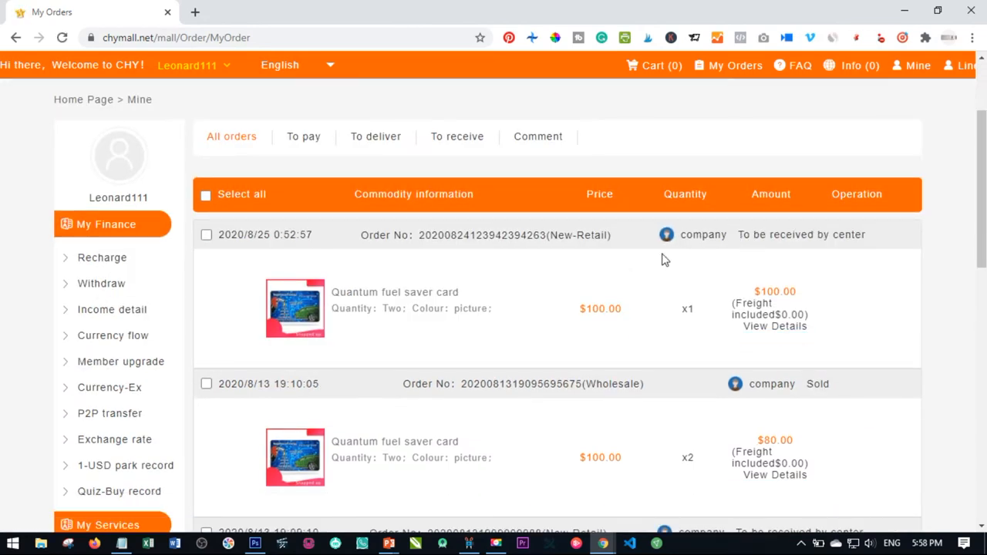
pyautogui.moveTo(791, 311)
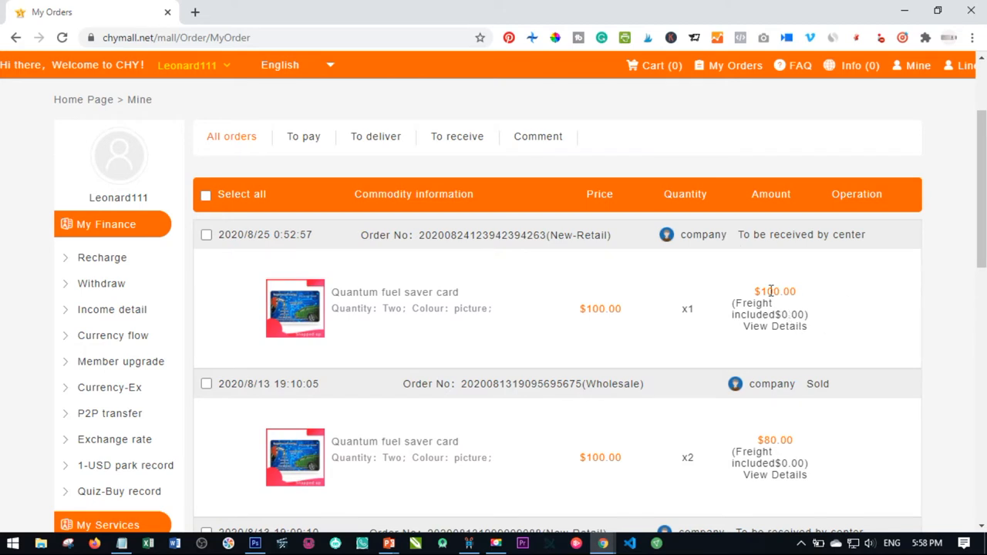
pyautogui.moveTo(759, 300)
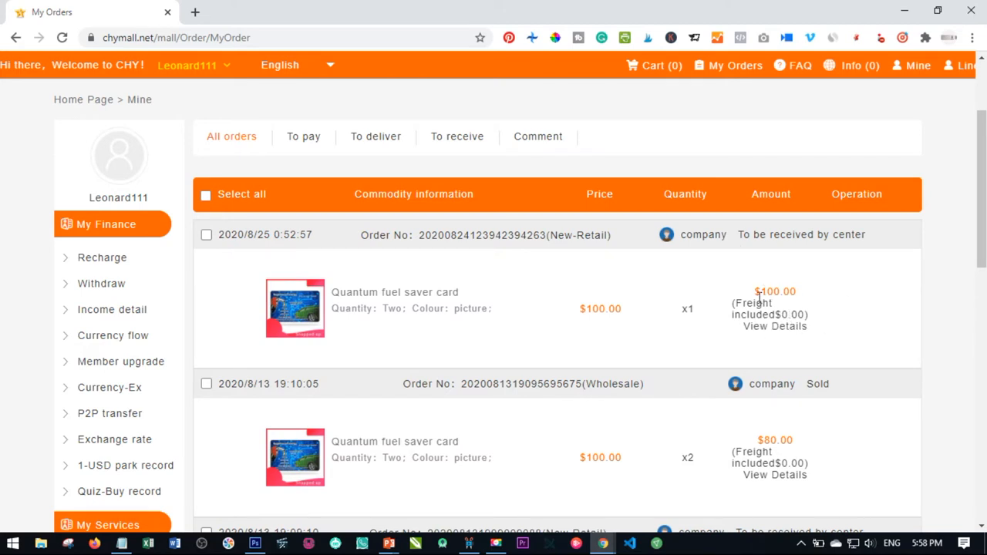
pyautogui.scroll(3)
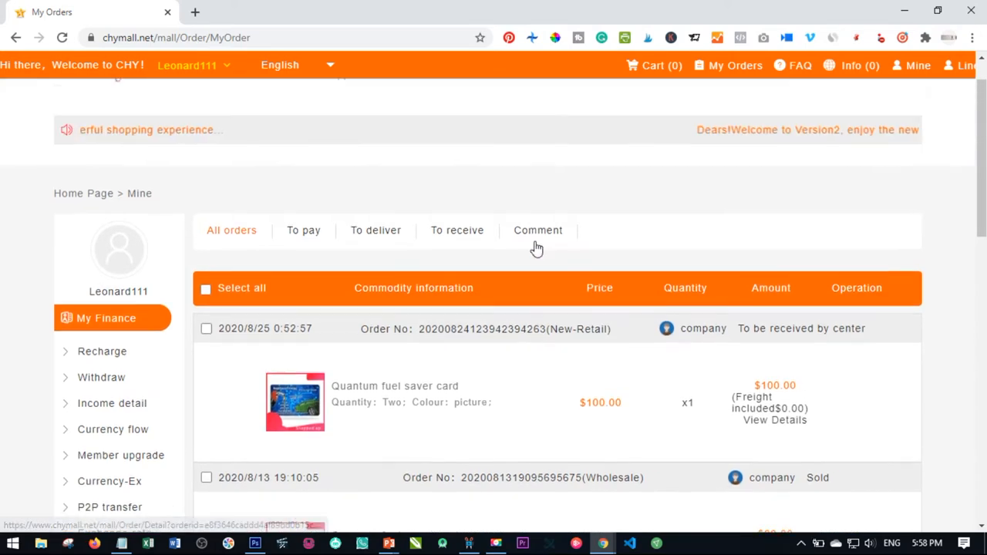
pyautogui.scroll(3)
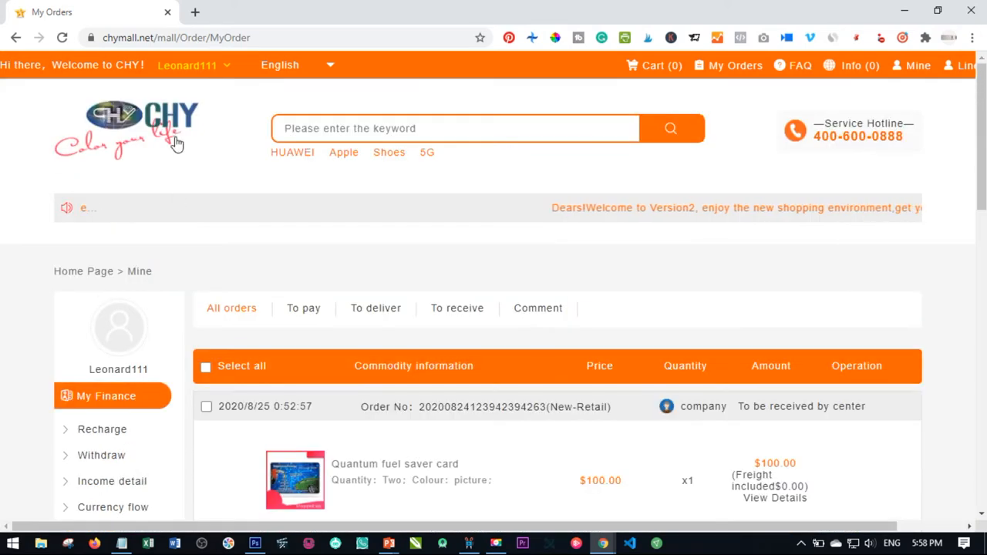
pyautogui.click(127, 129)
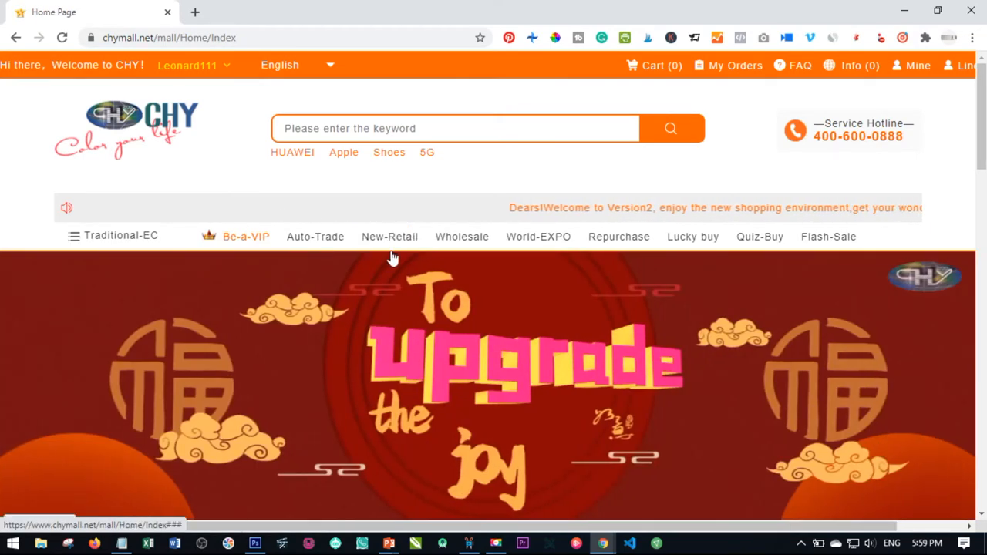
# - Show the Wholesale listing with the Quantum fuel saver card at $40.00
pyautogui.click(462, 237)
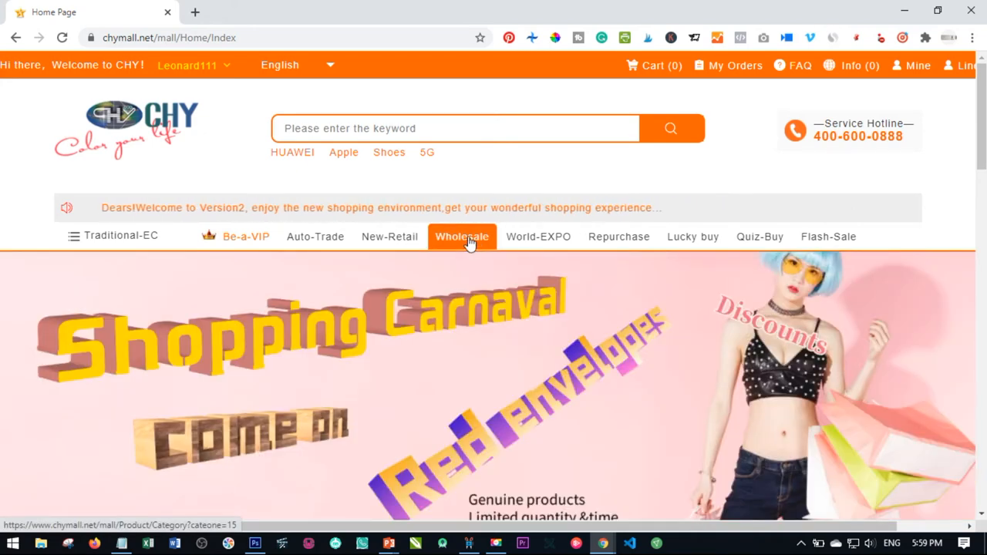
pyautogui.click(462, 237)
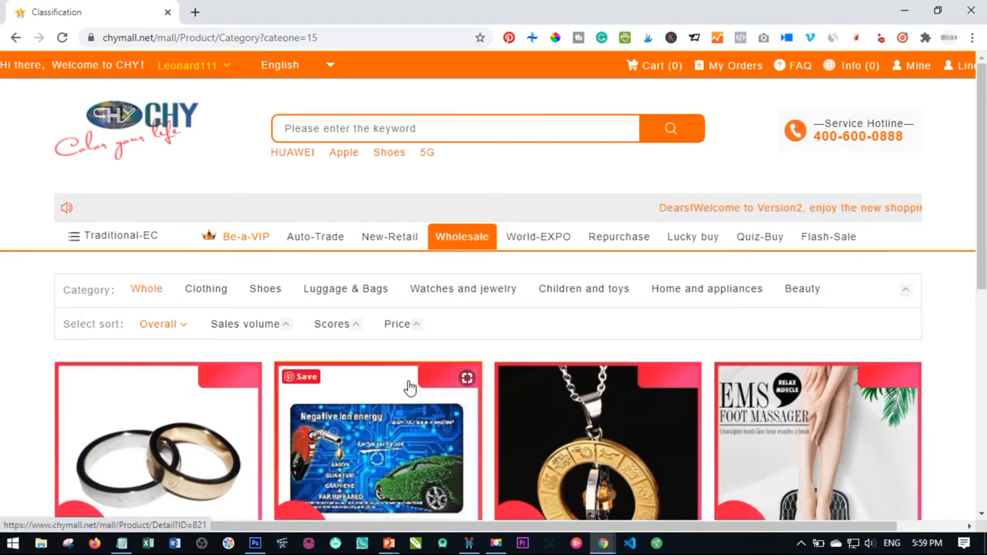
pyautogui.moveTo(357, 362)
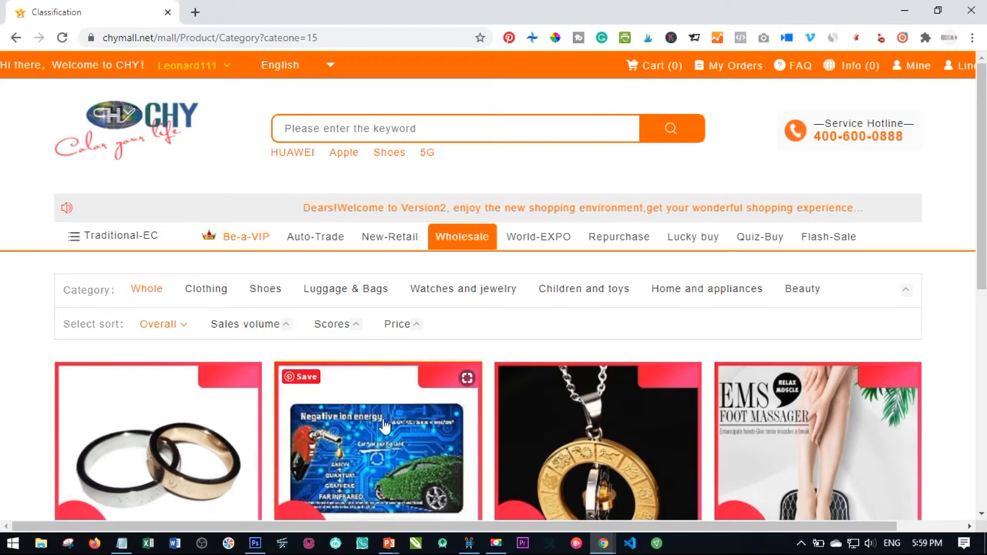
pyautogui.scroll(-3)
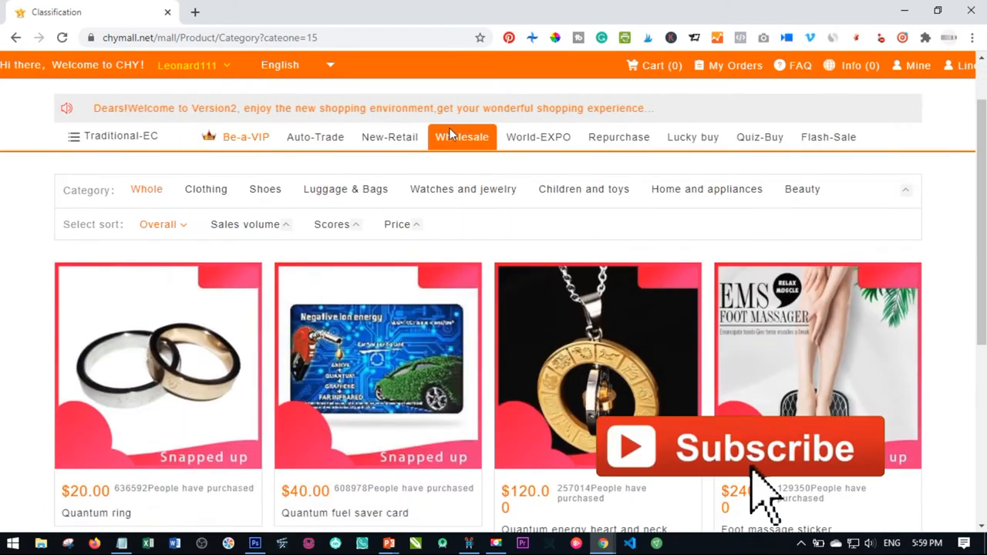
pyautogui.moveTo(350, 432)
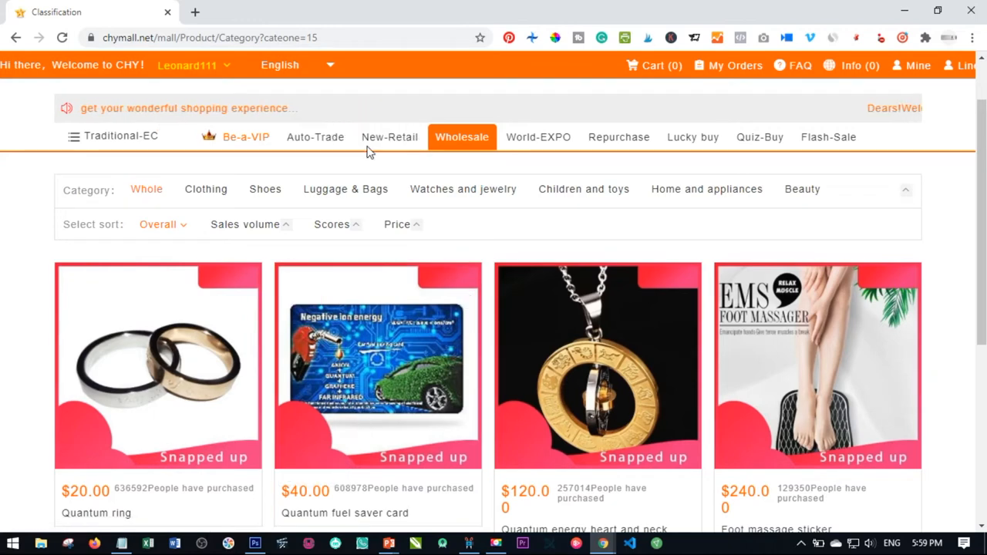
pyautogui.moveTo(424, 402)
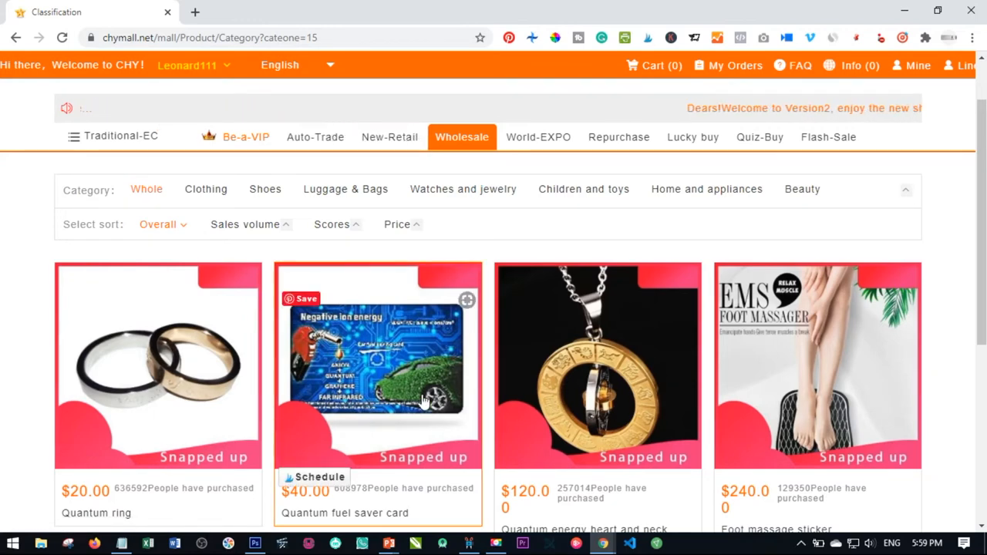
pyautogui.scroll(-3)
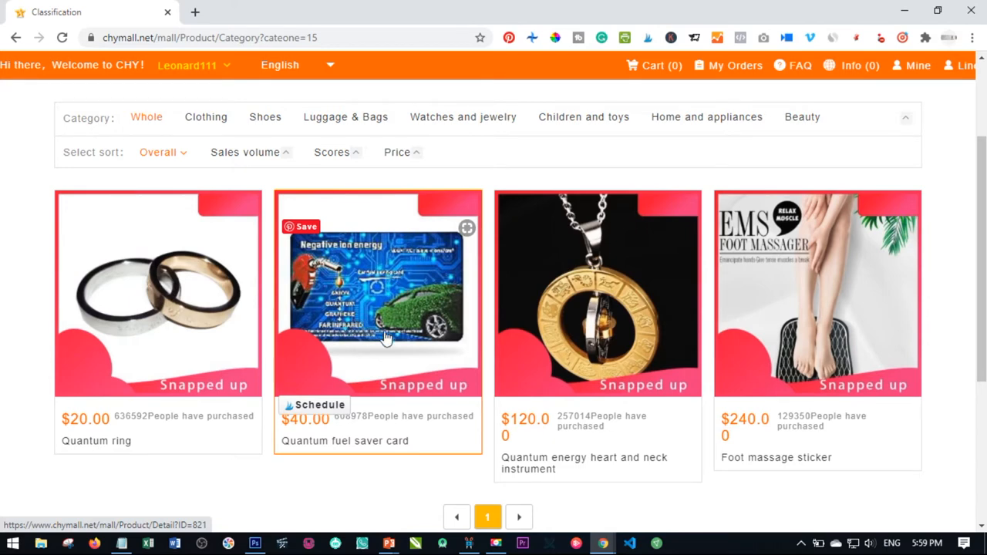
pyautogui.moveTo(357, 309)
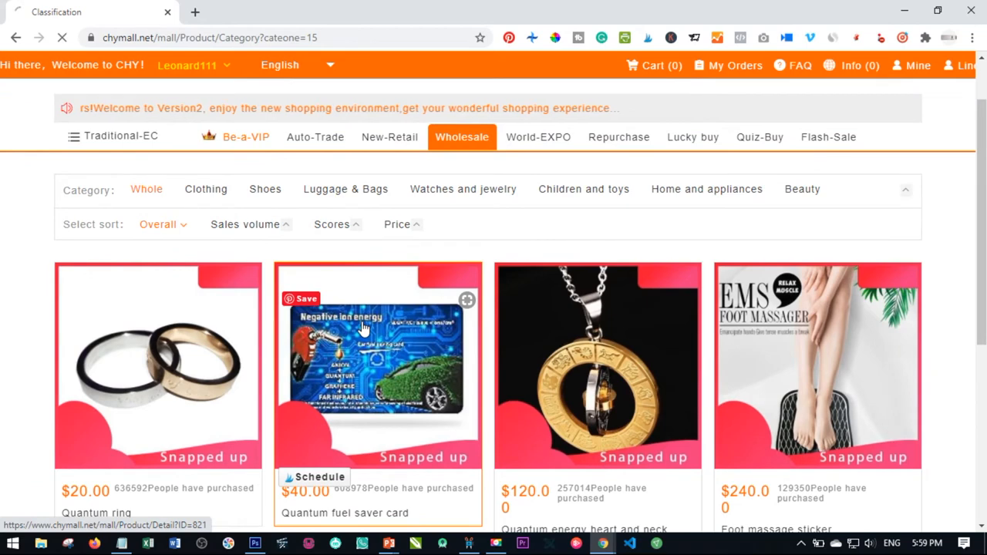
# - Buy two Quantum fuel saver cards in the 'picture' colour from the Wholesale page
pyautogui.click(379, 366)
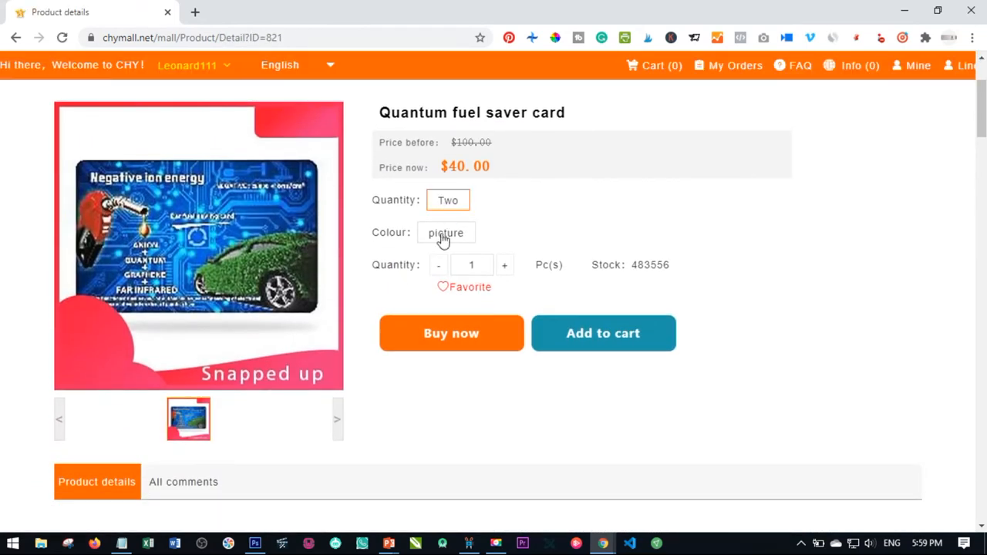
pyautogui.click(505, 265)
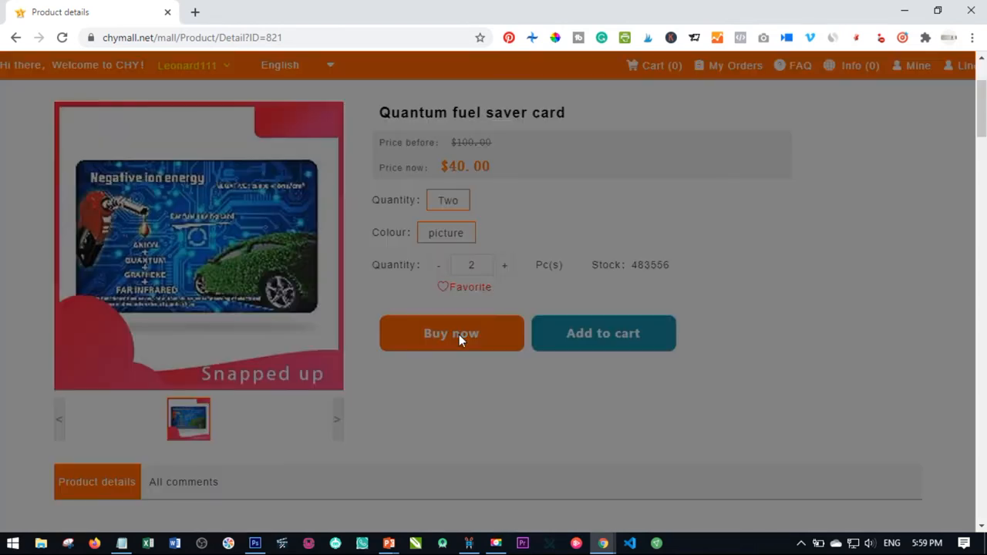
pyautogui.click(451, 333)
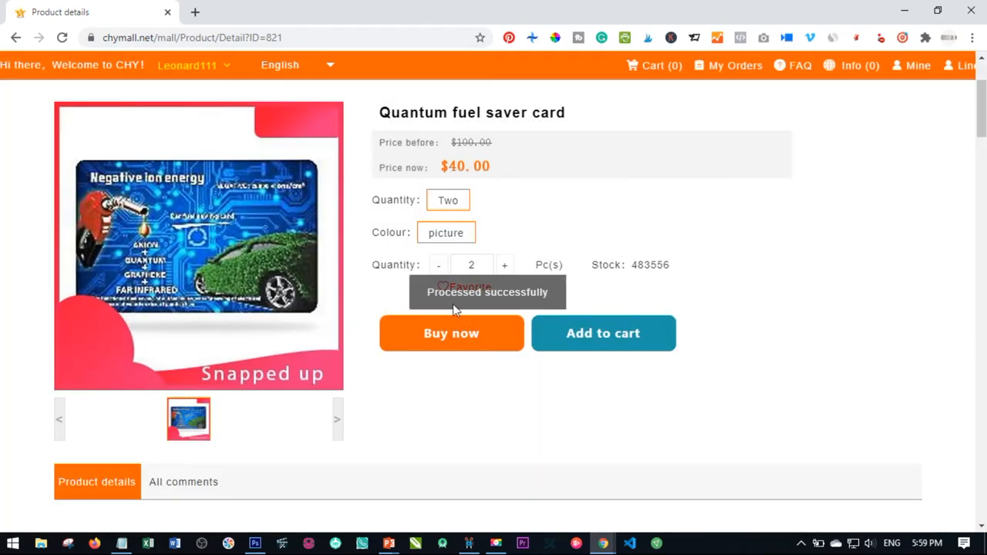
pyautogui.click(451, 333)
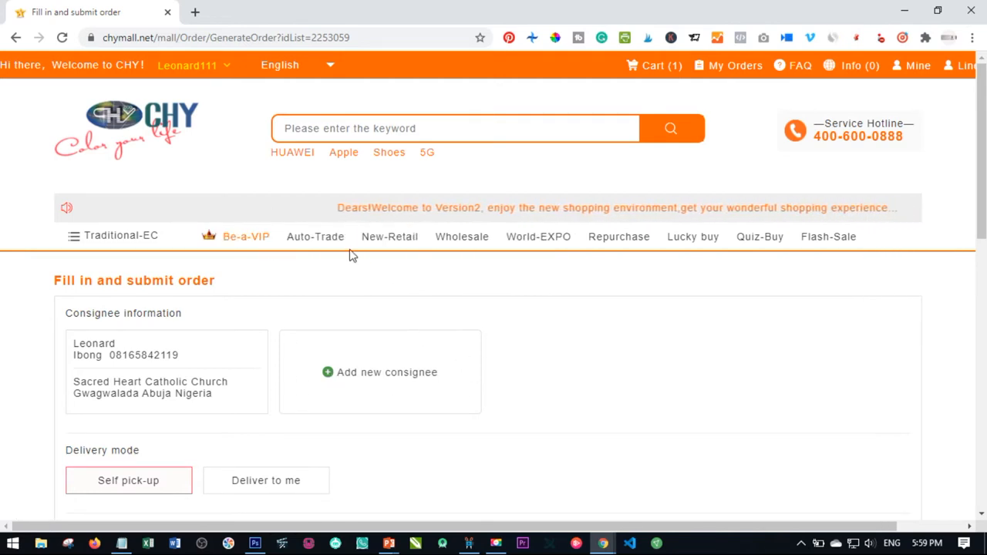
pyautogui.moveTo(463, 237)
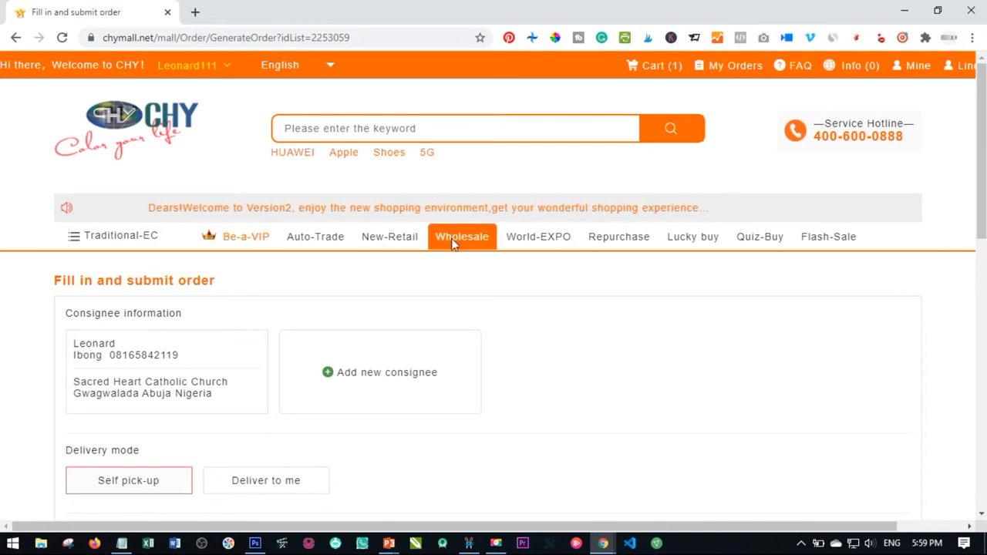
# - Choose the saved consignee with self pick-up and submit the $80.00 order for payment
pyautogui.scroll(-3)
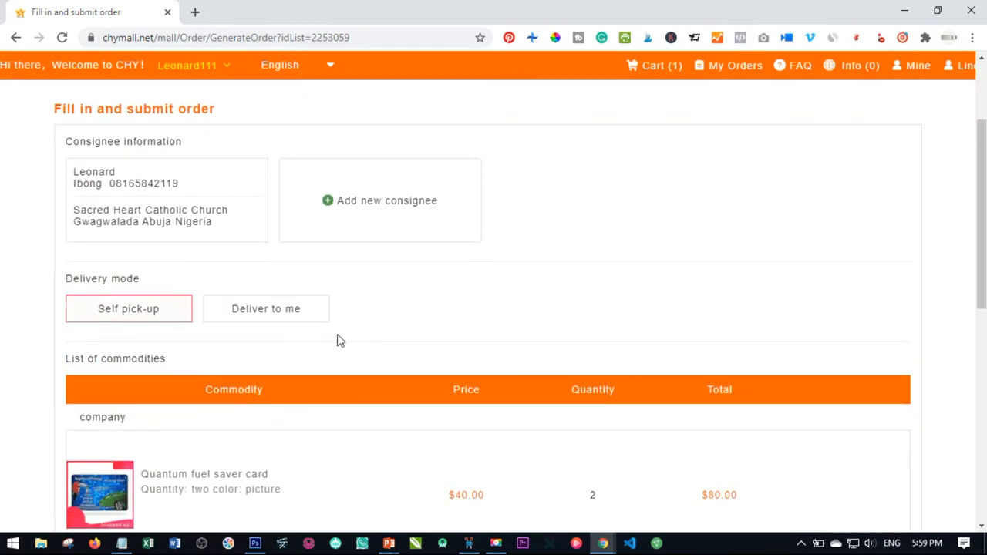
pyautogui.moveTo(178, 281)
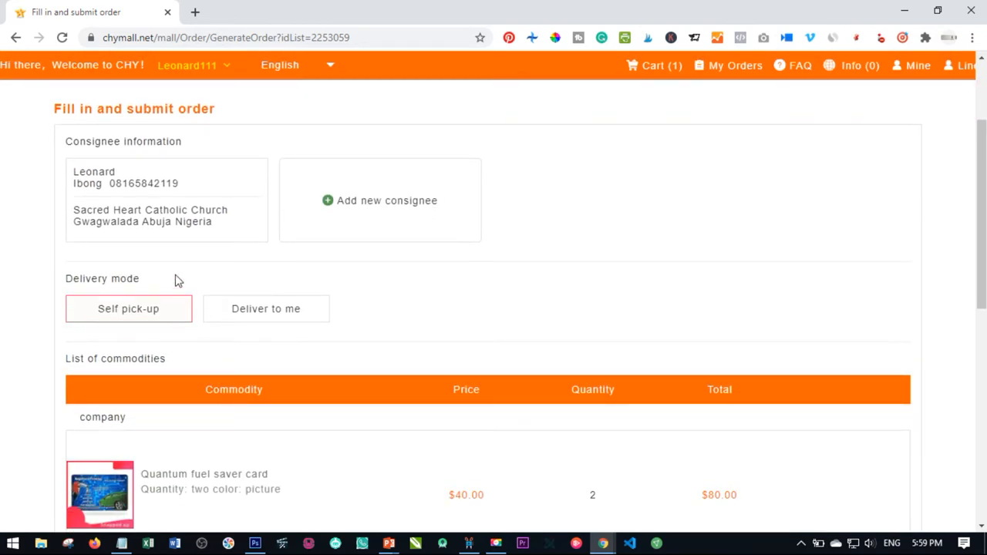
pyautogui.click(166, 197)
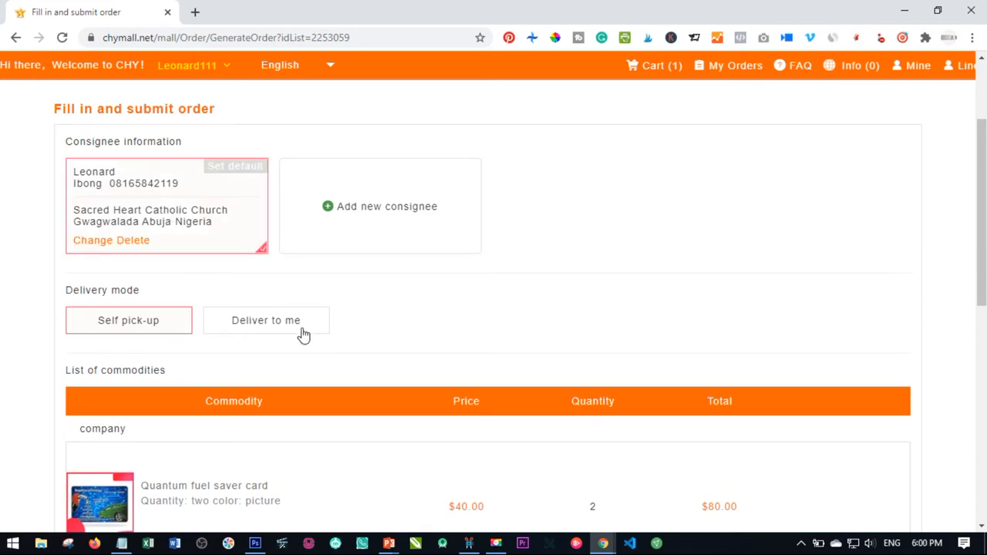
pyautogui.scroll(-3)
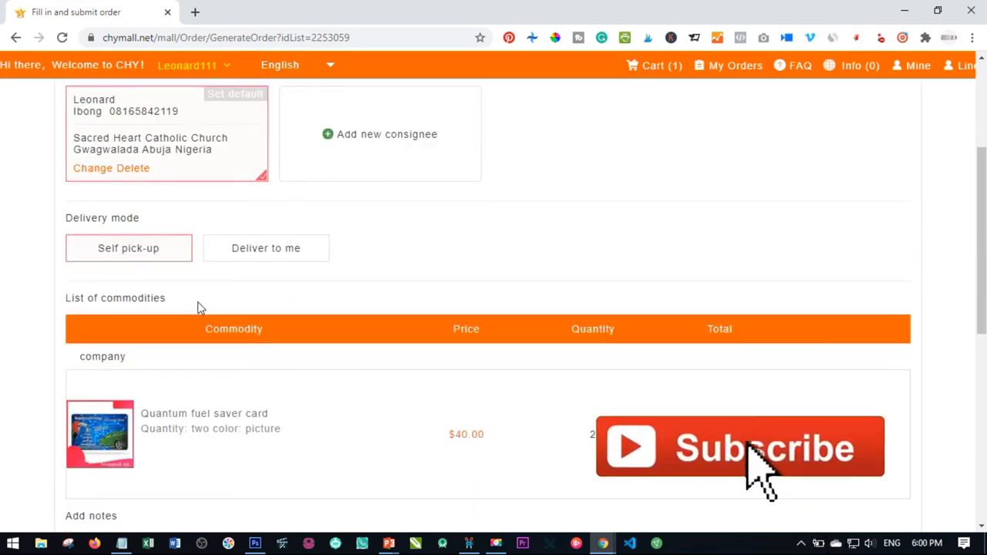
pyautogui.scroll(3)
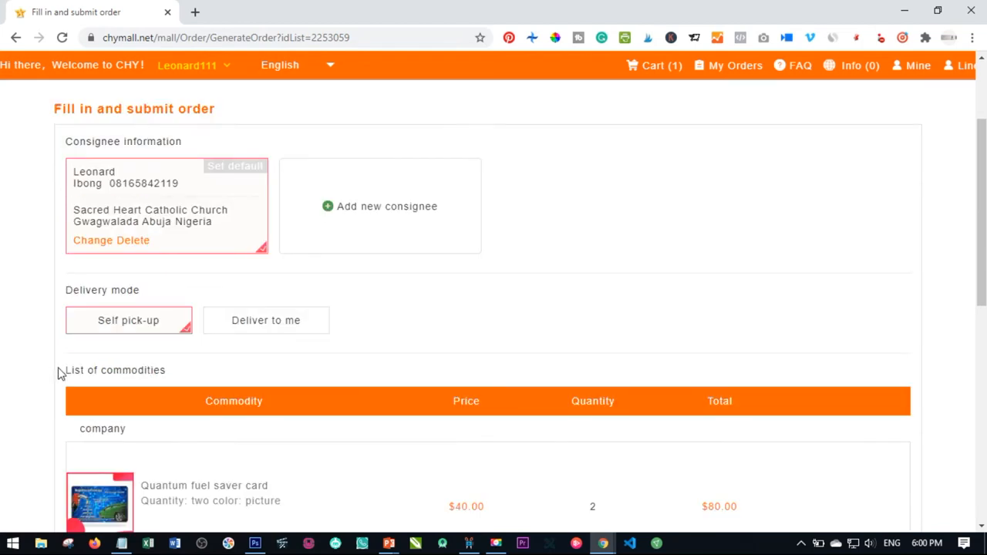
pyautogui.scroll(-3)
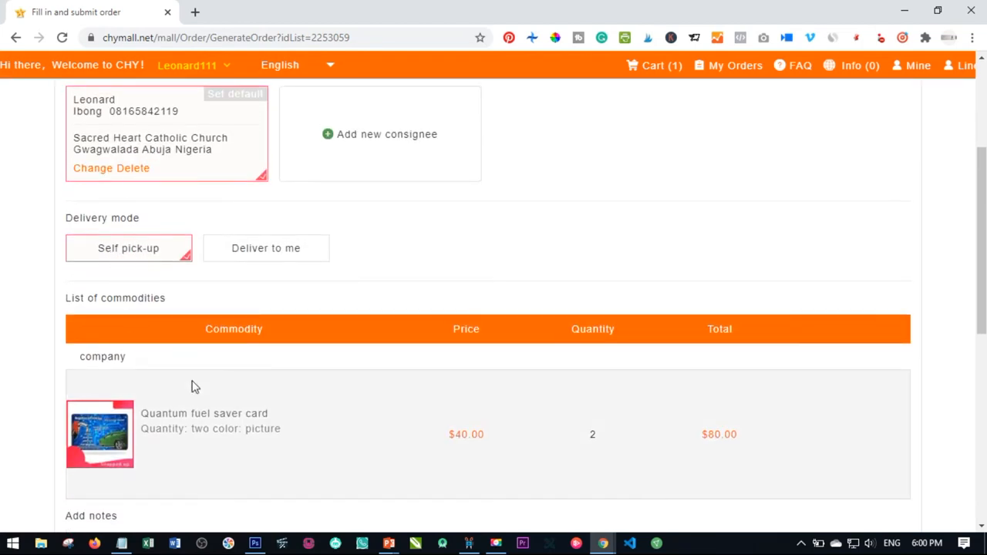
pyautogui.scroll(-3)
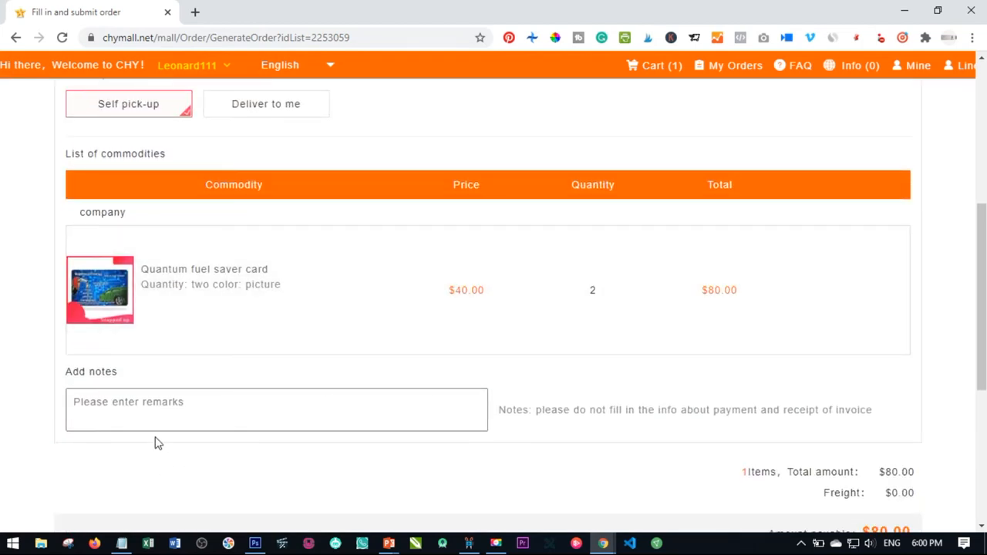
pyautogui.scroll(-3)
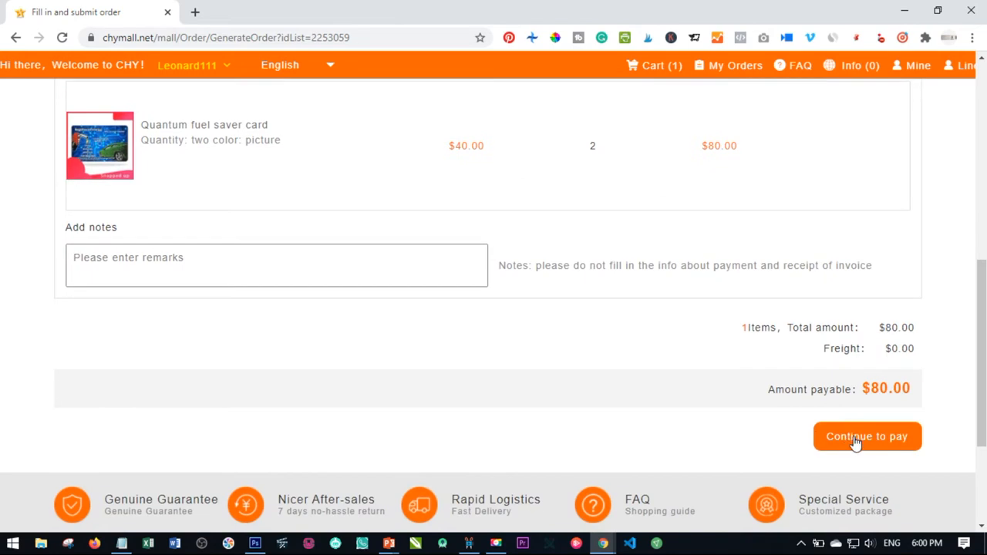
pyautogui.click(867, 436)
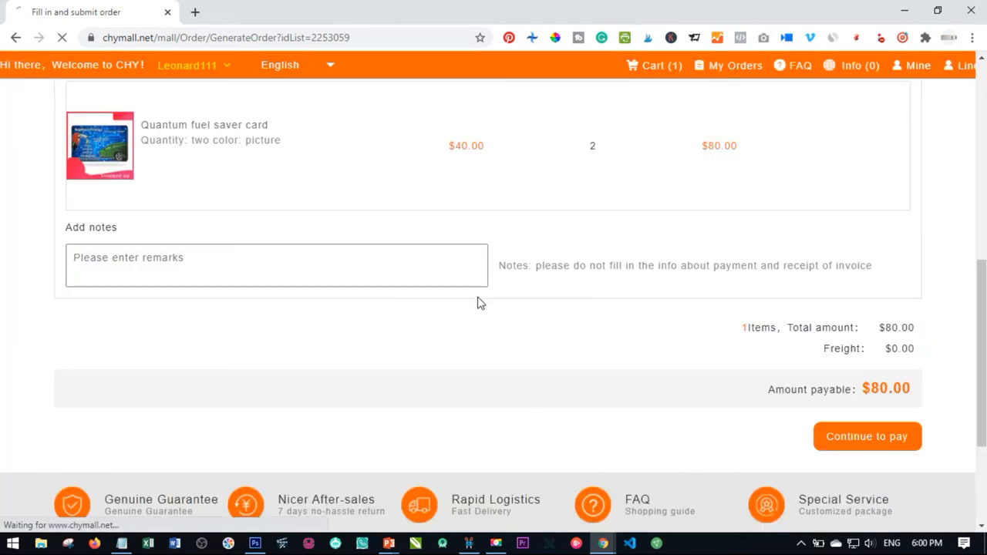
# - Pay the $80.00 order with CHY points and confirm until Payment successful shows
pyautogui.click(867, 436)
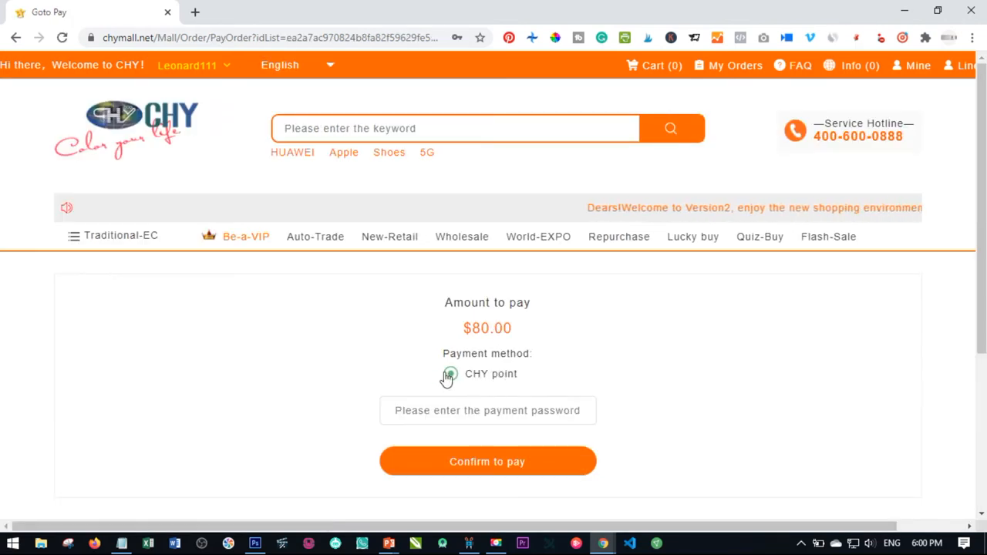
pyautogui.click(450, 373)
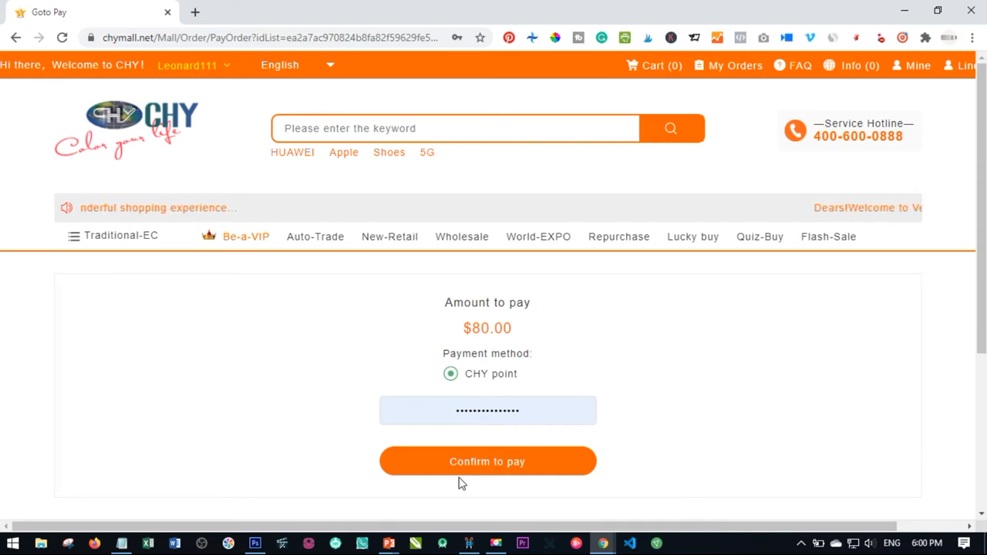
pyautogui.click(487, 461)
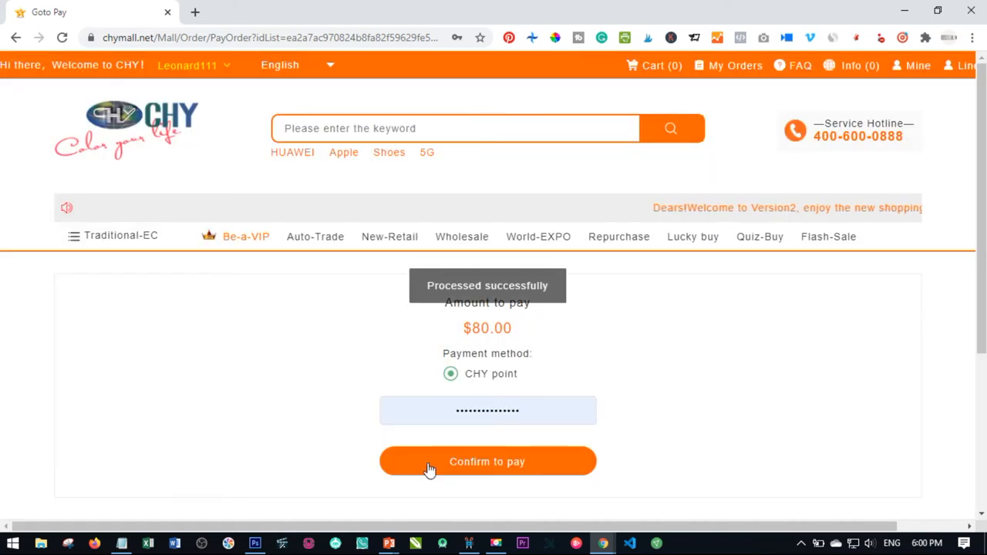
pyautogui.click(486, 461)
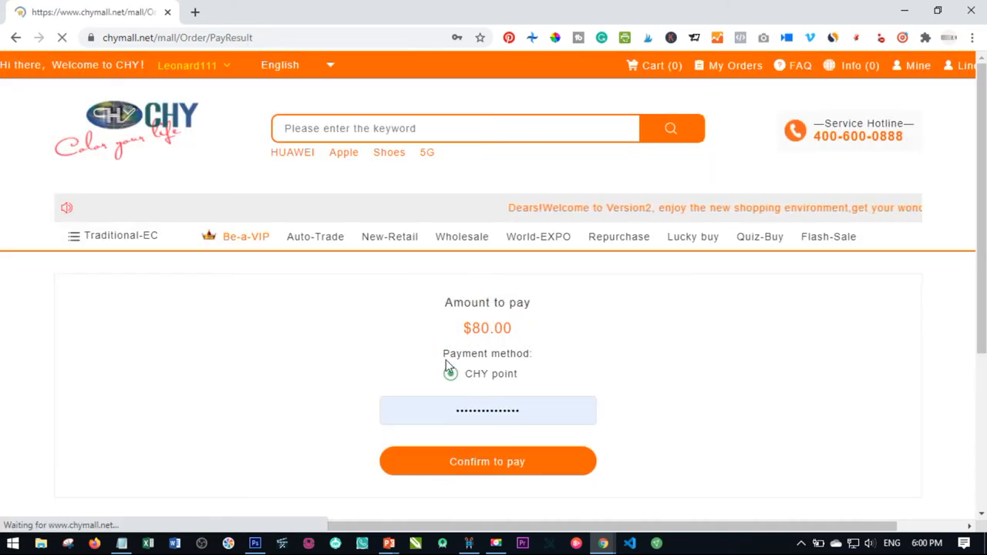
pyautogui.click(486, 461)
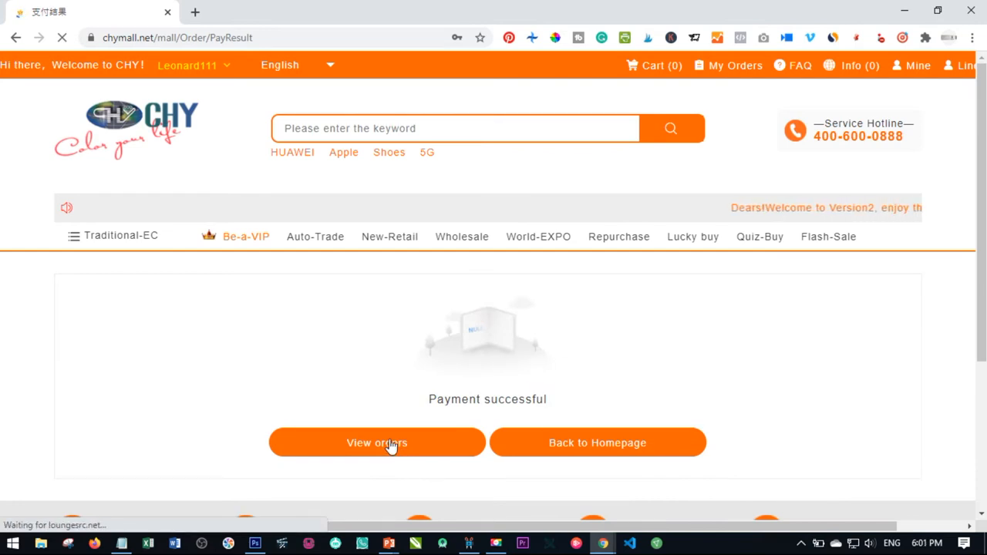
# - View My Orders to see the two-card $80.00 wholesale order in queue
pyautogui.click(376, 443)
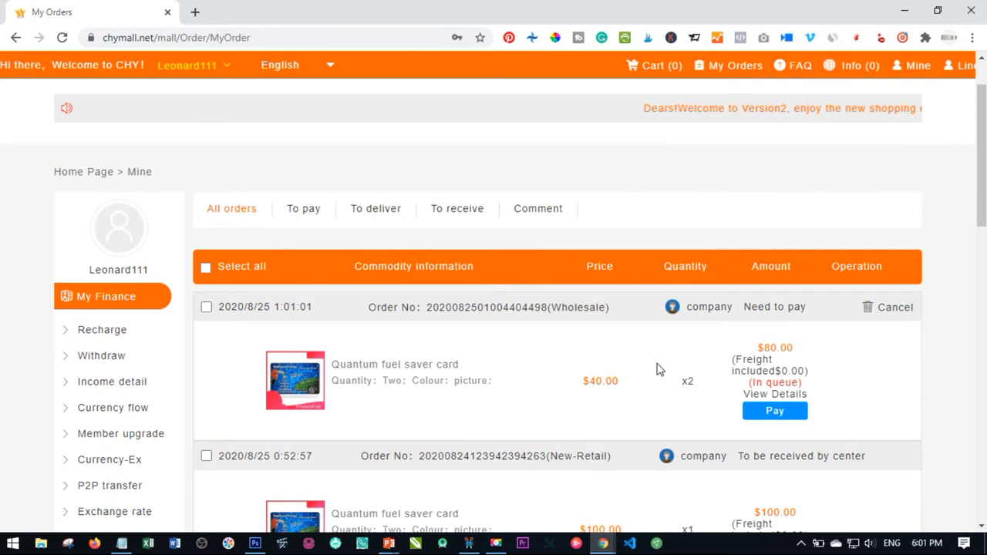
pyautogui.moveTo(733, 395)
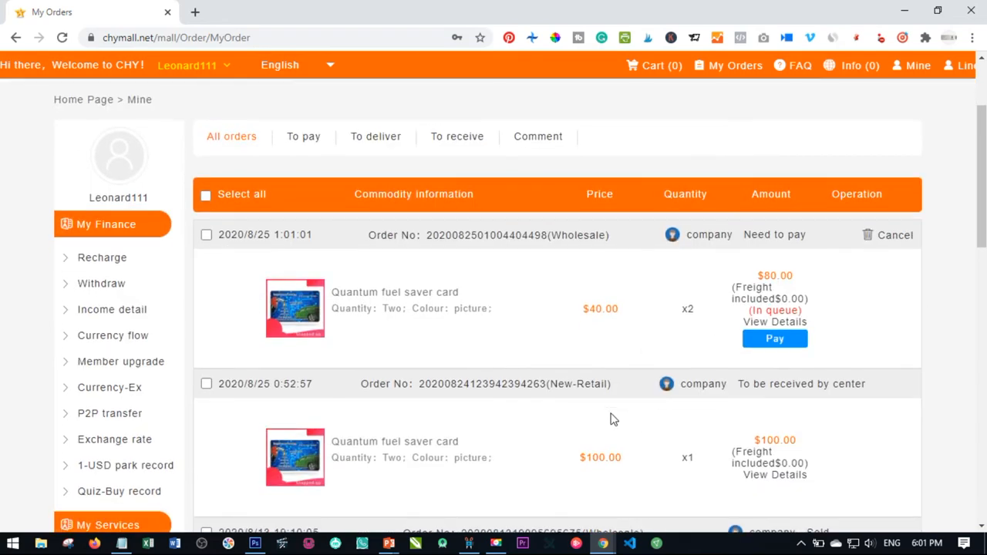
pyautogui.moveTo(775, 339)
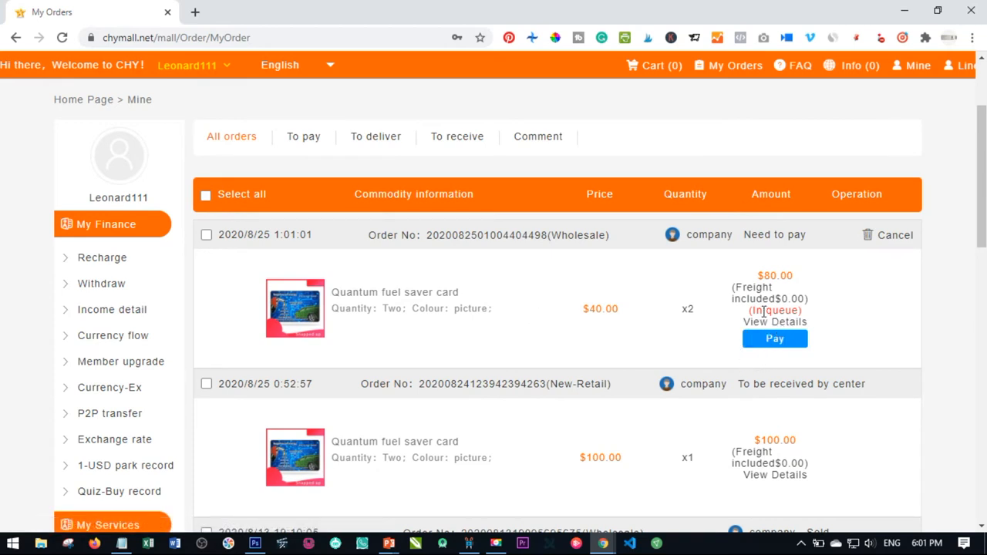
pyautogui.moveTo(774, 339)
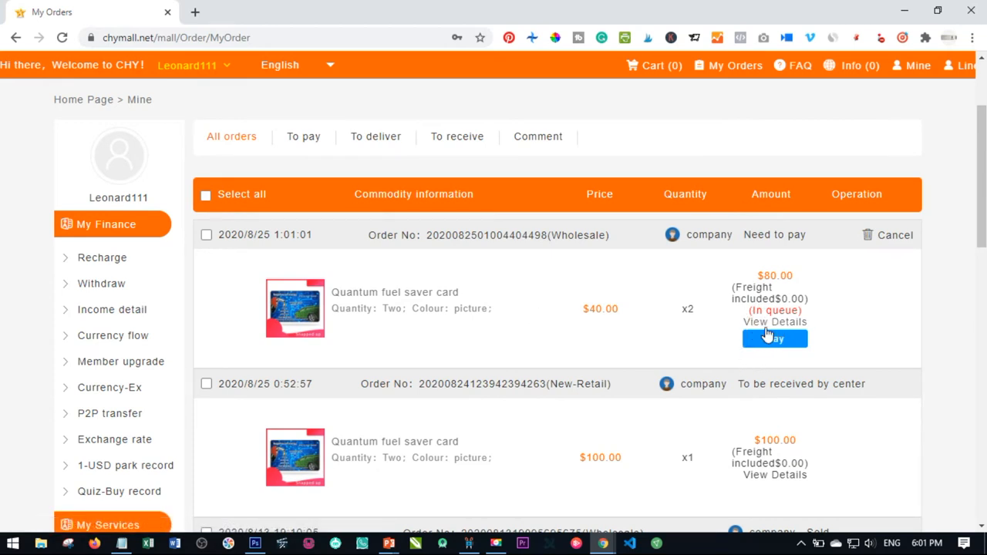
pyautogui.scroll(-3)
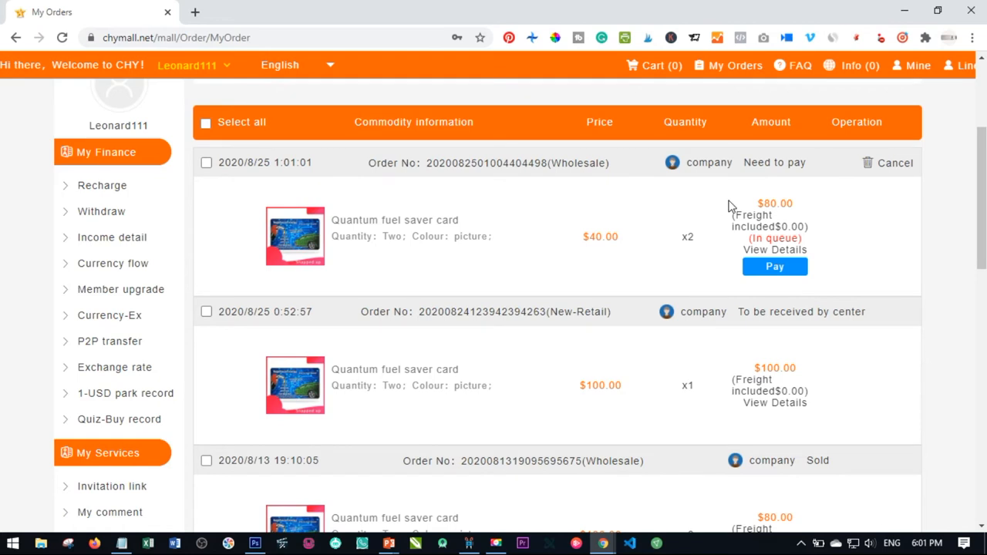
pyautogui.moveTo(763, 210)
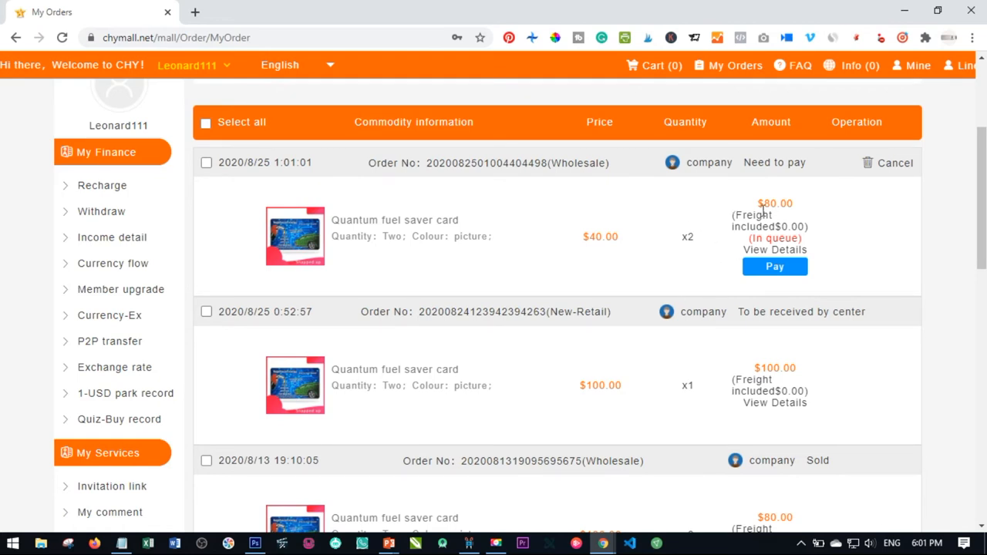
pyautogui.moveTo(634, 305)
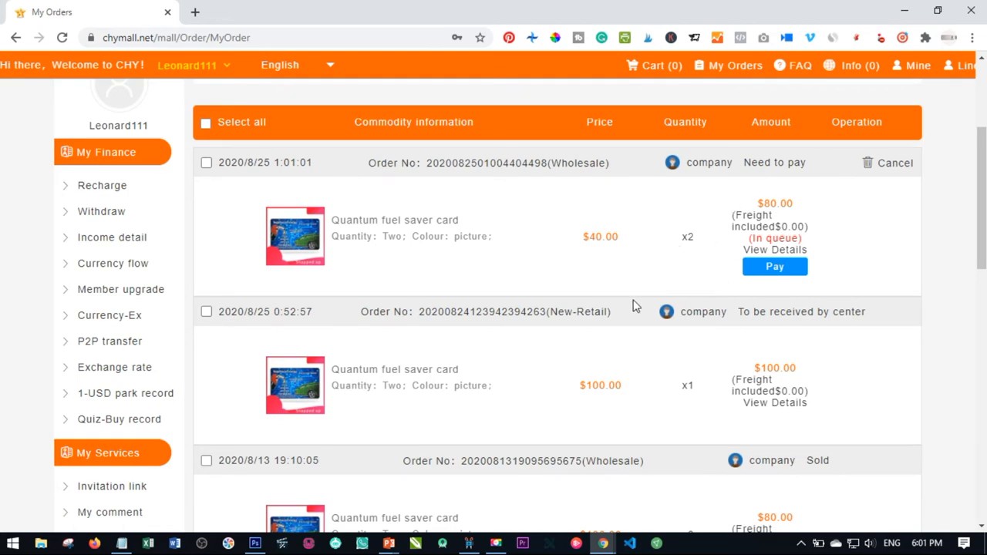
pyautogui.moveTo(713, 265)
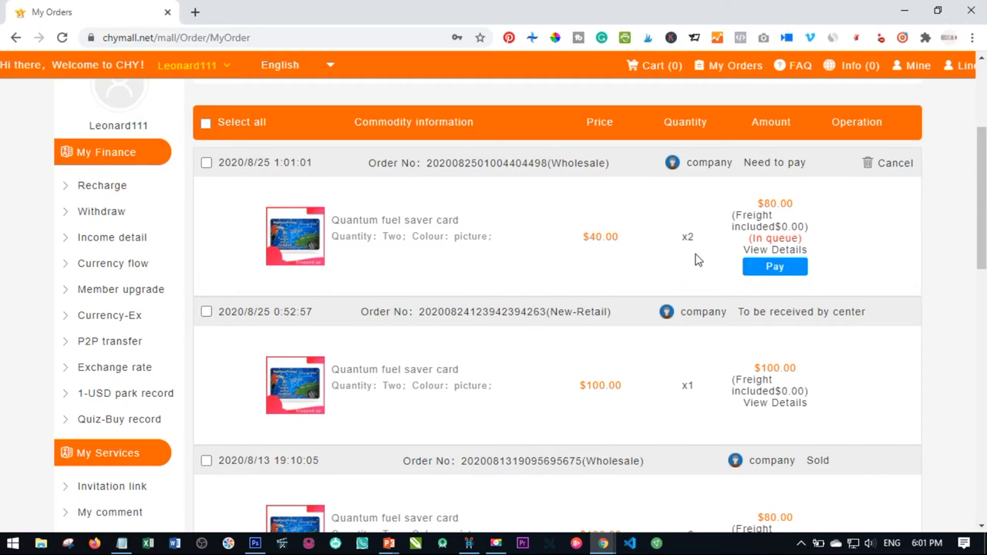
pyautogui.moveTo(301, 199)
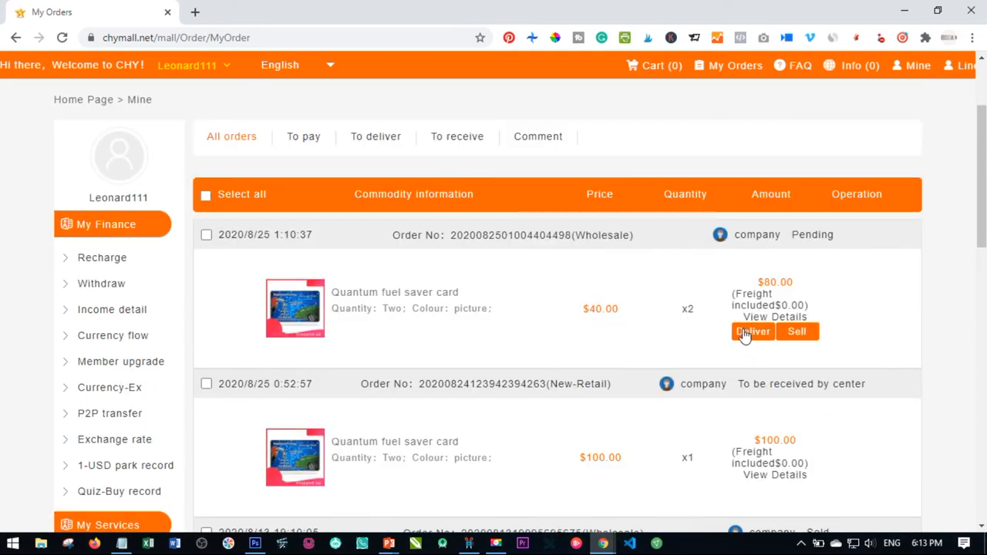
pyautogui.moveTo(824, 346)
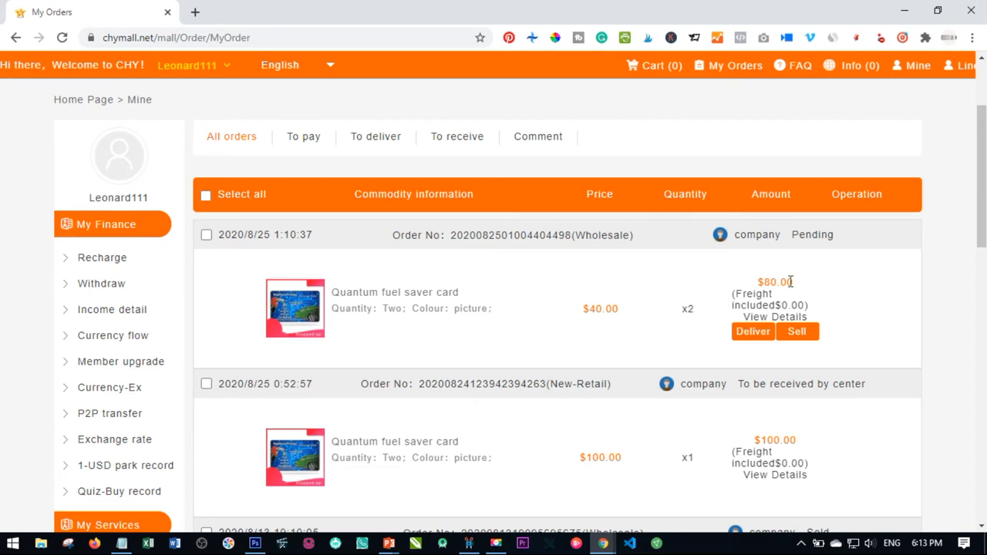
pyautogui.moveTo(838, 322)
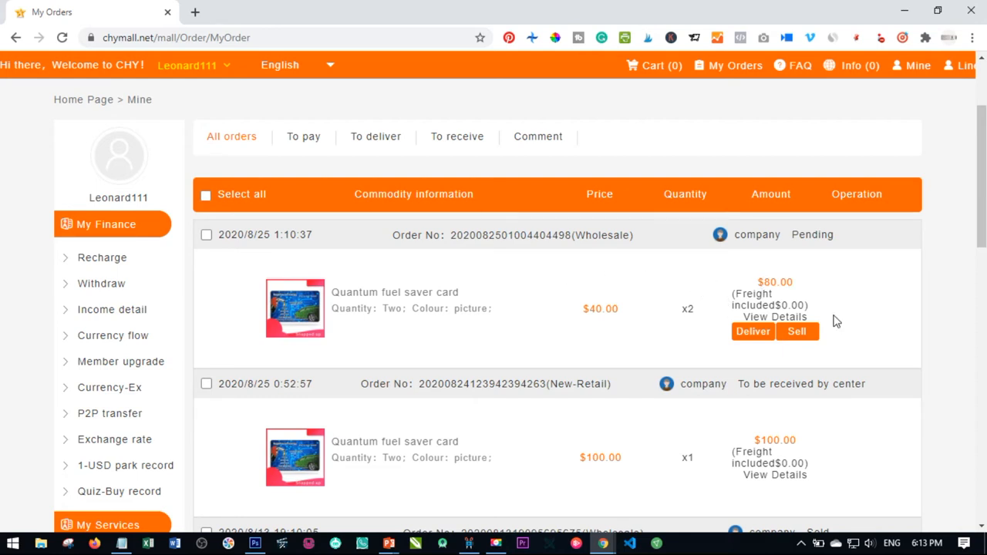
pyautogui.moveTo(447, 334)
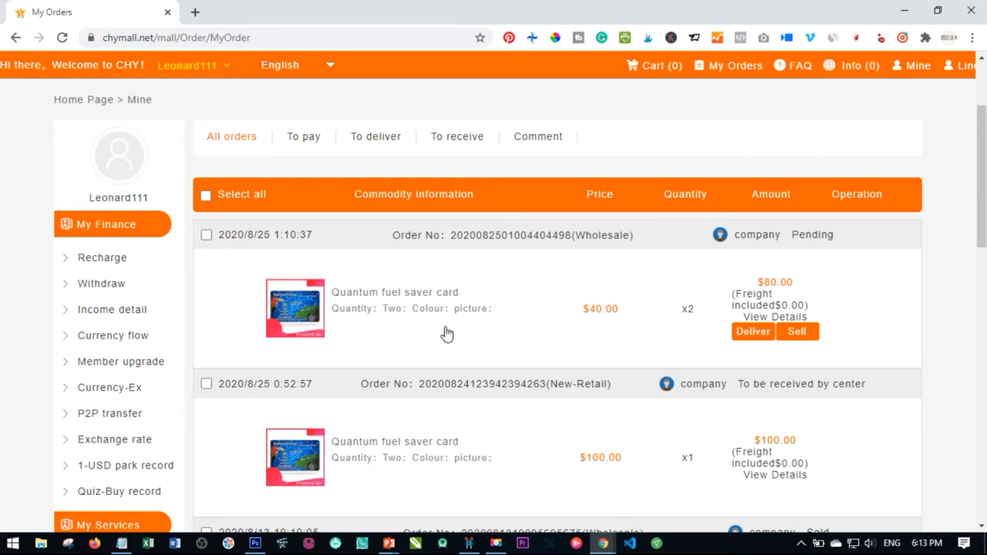
pyautogui.moveTo(893, 304)
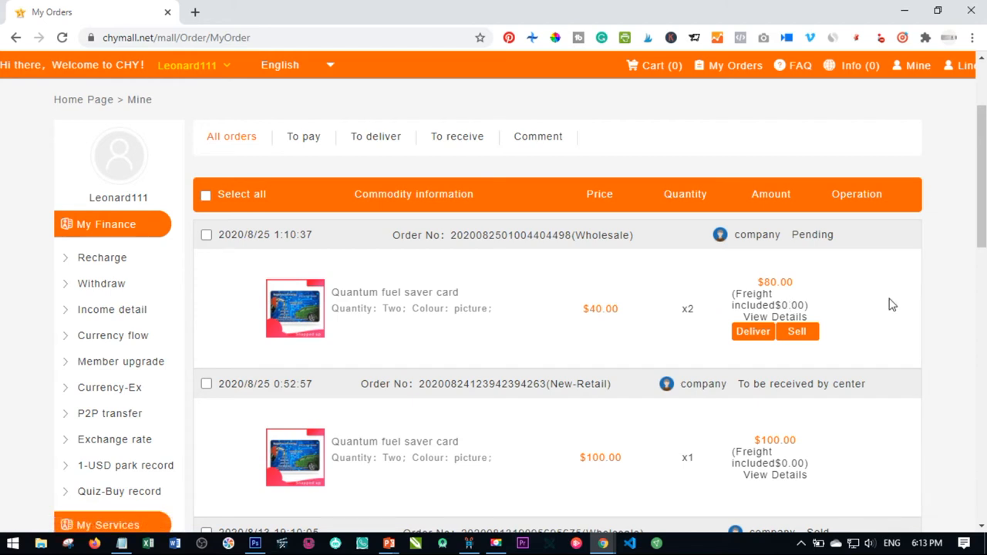
pyautogui.moveTo(539, 262)
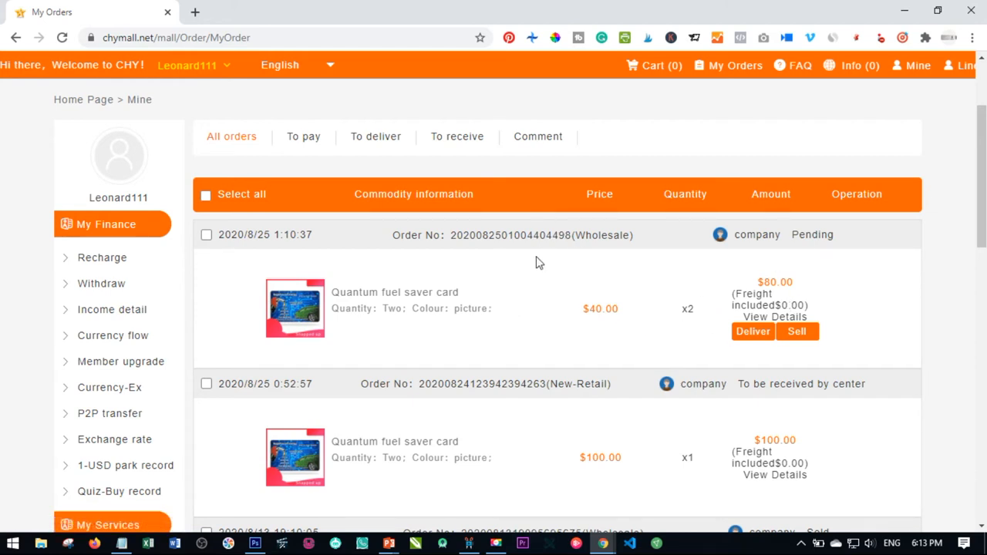
pyautogui.moveTo(707, 210)
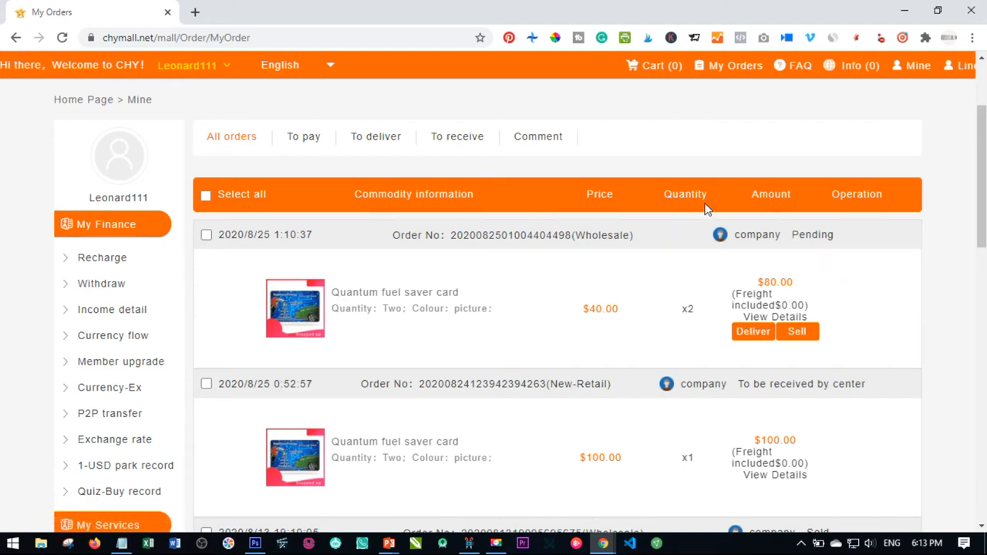
pyautogui.moveTo(715, 358)
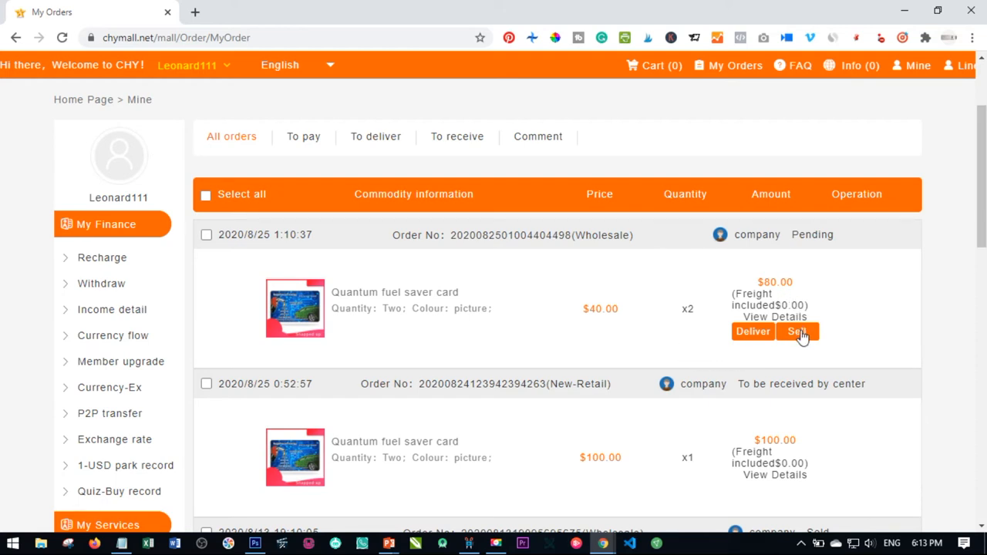
pyautogui.moveTo(748, 340)
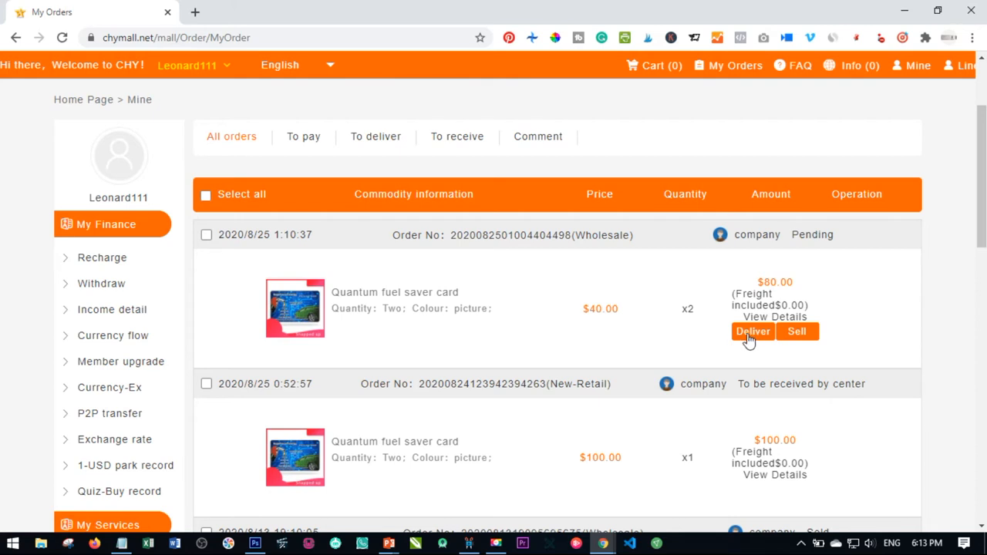
pyautogui.moveTo(344, 315)
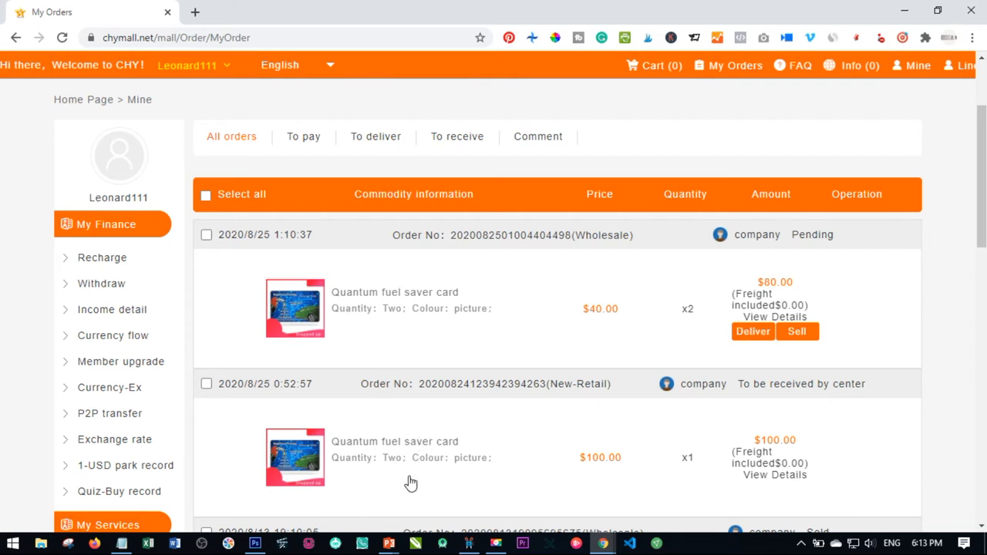
pyautogui.moveTo(478, 432)
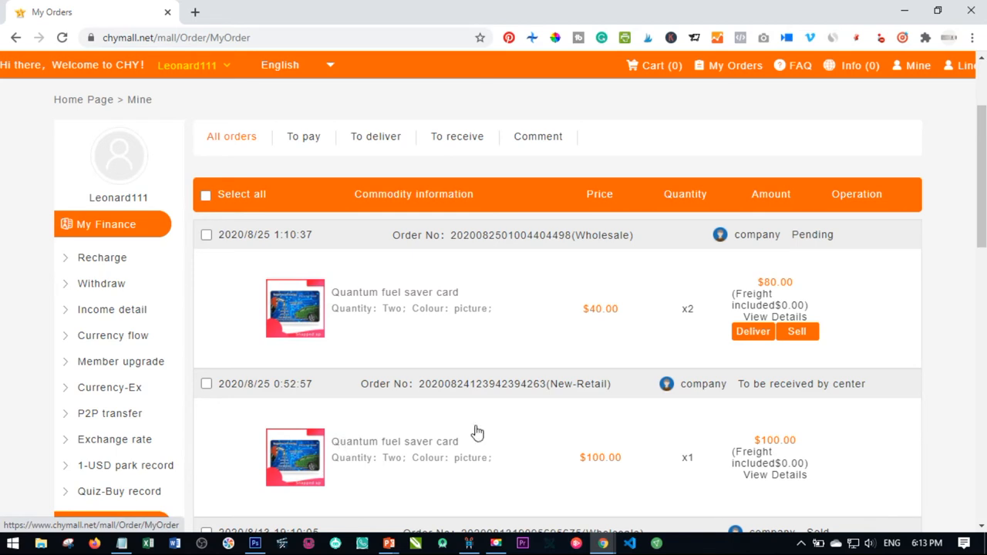
pyautogui.moveTo(820, 333)
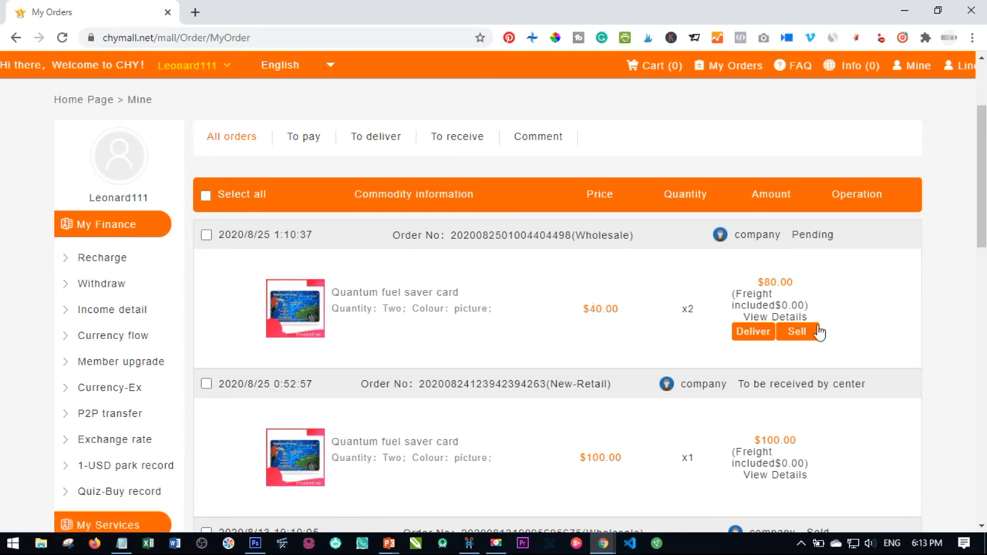
pyautogui.moveTo(640, 392)
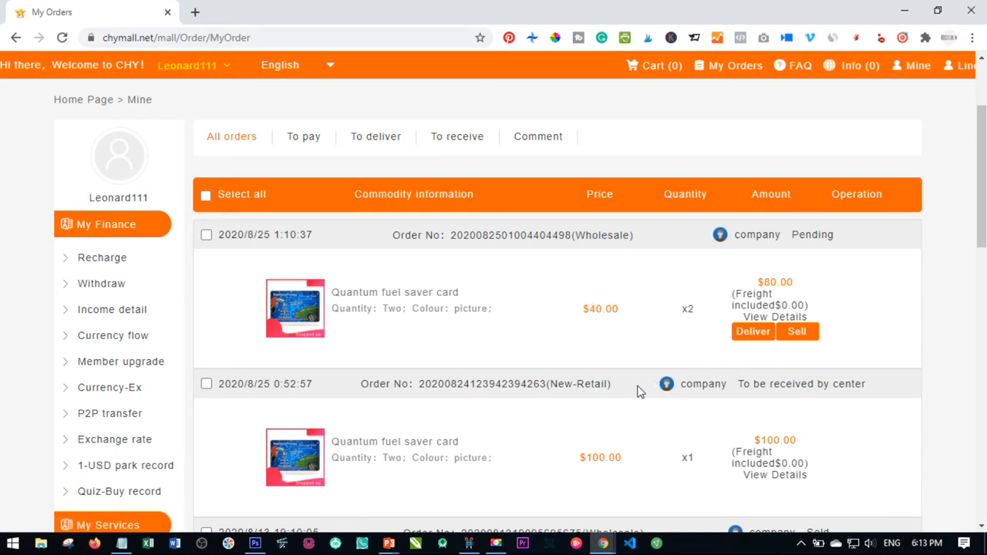
pyautogui.moveTo(551, 319)
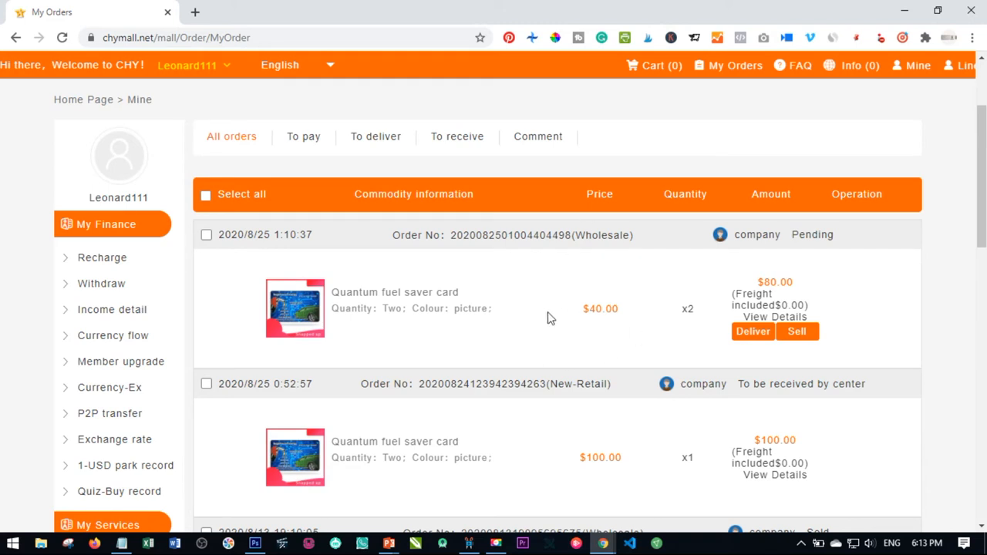
pyautogui.moveTo(593, 335)
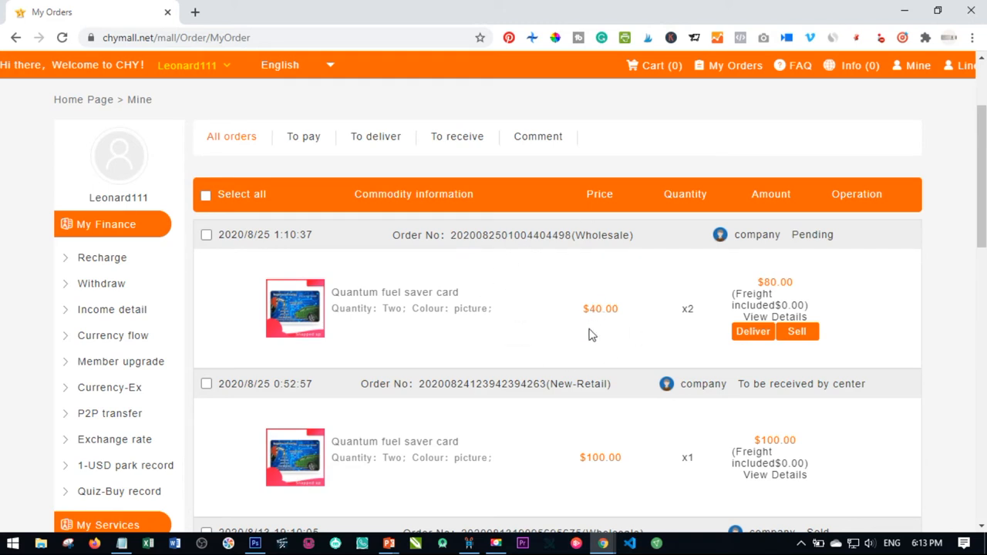
pyautogui.moveTo(353, 299)
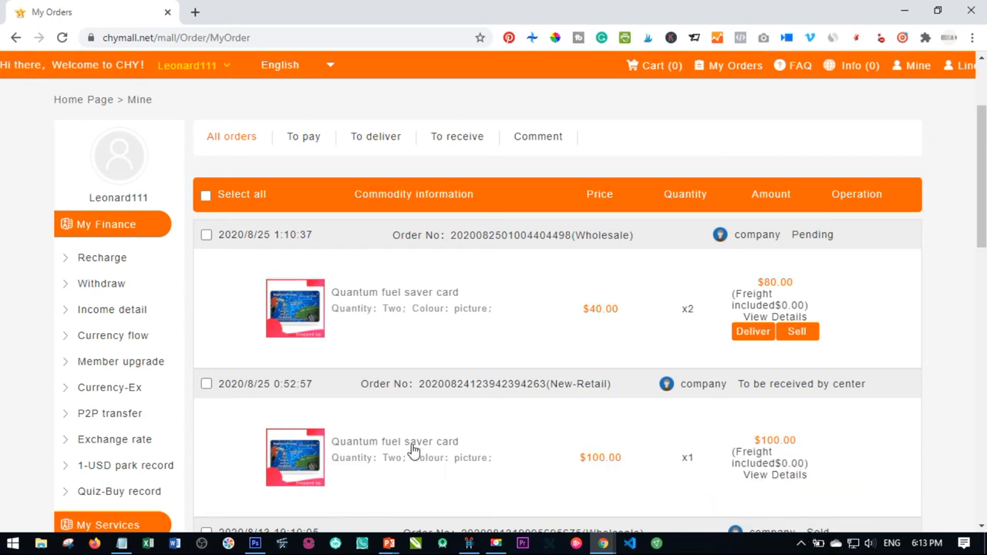
pyautogui.moveTo(390, 467)
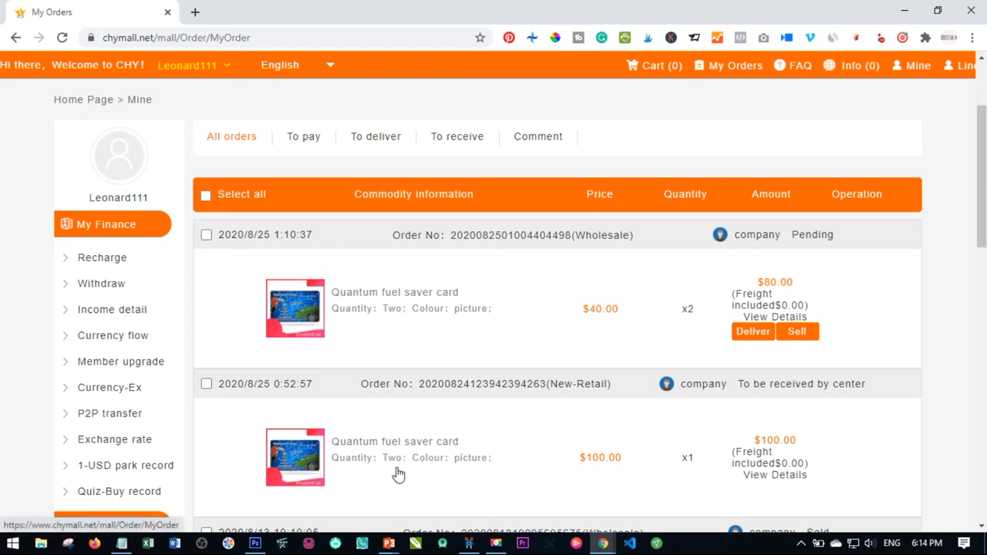
pyautogui.moveTo(440, 308)
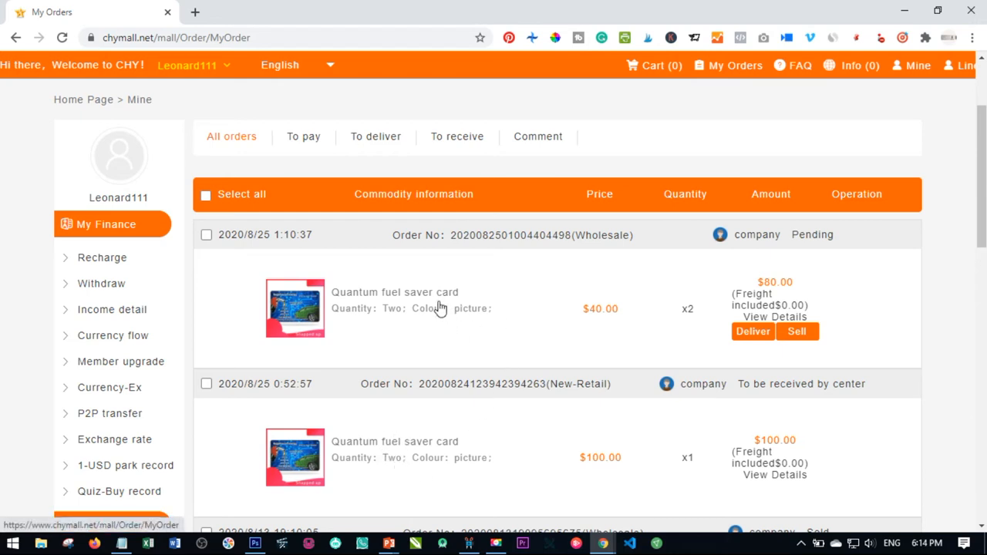
pyautogui.moveTo(570, 320)
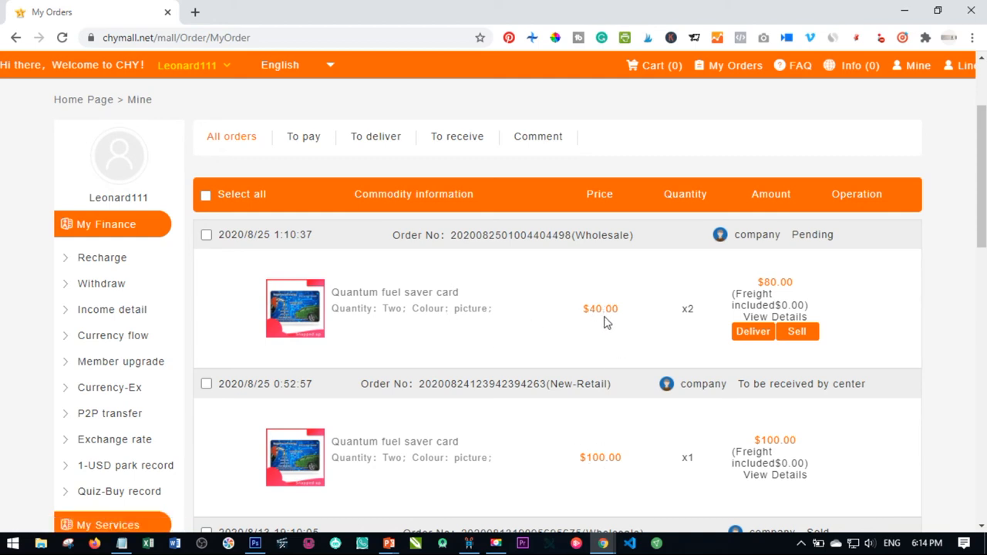
pyautogui.moveTo(584, 331)
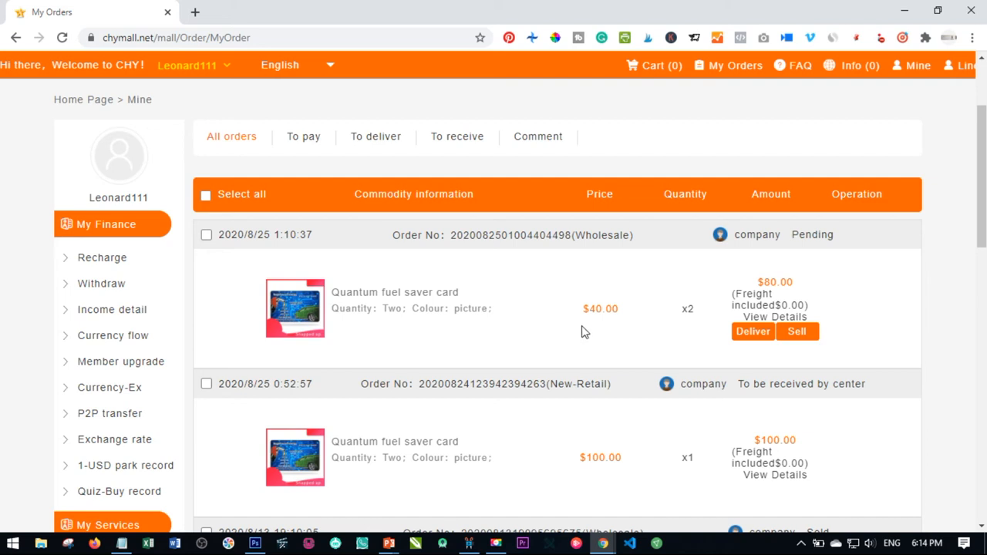
pyautogui.moveTo(605, 321)
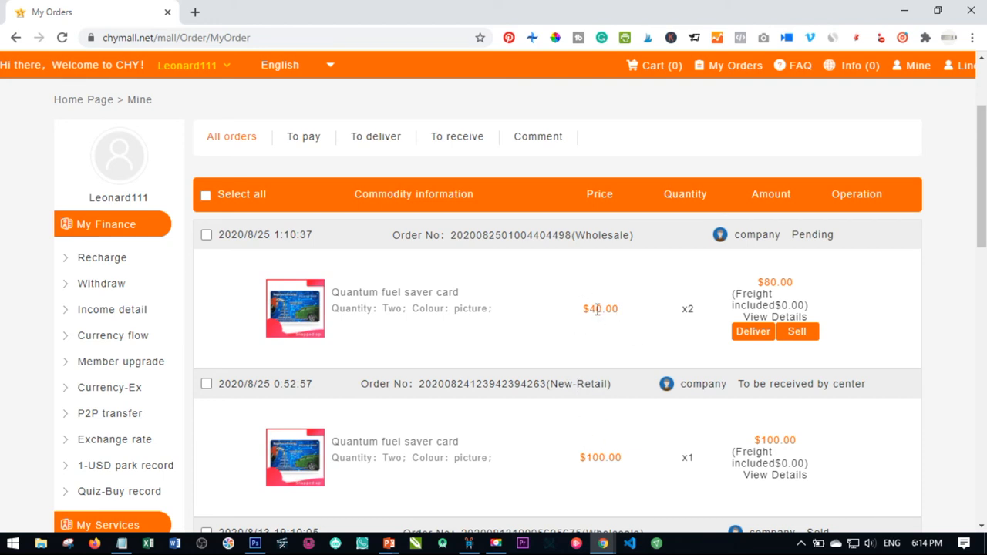
pyautogui.moveTo(581, 342)
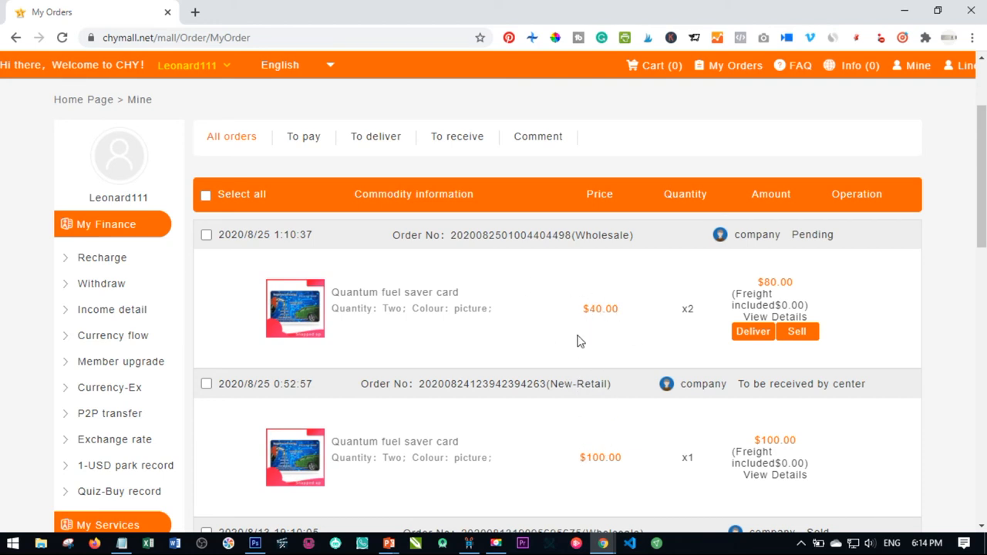
pyautogui.moveTo(598, 384)
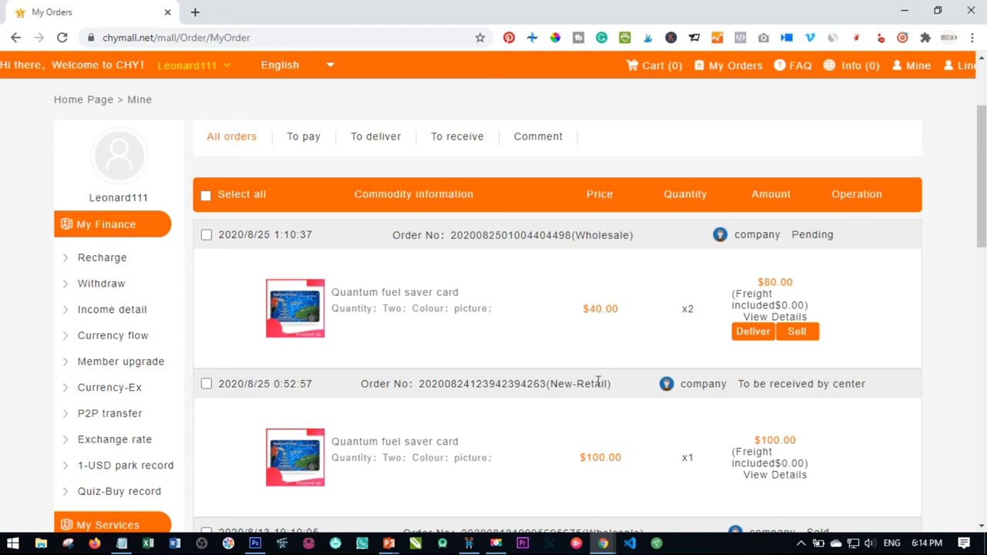
pyautogui.moveTo(605, 405)
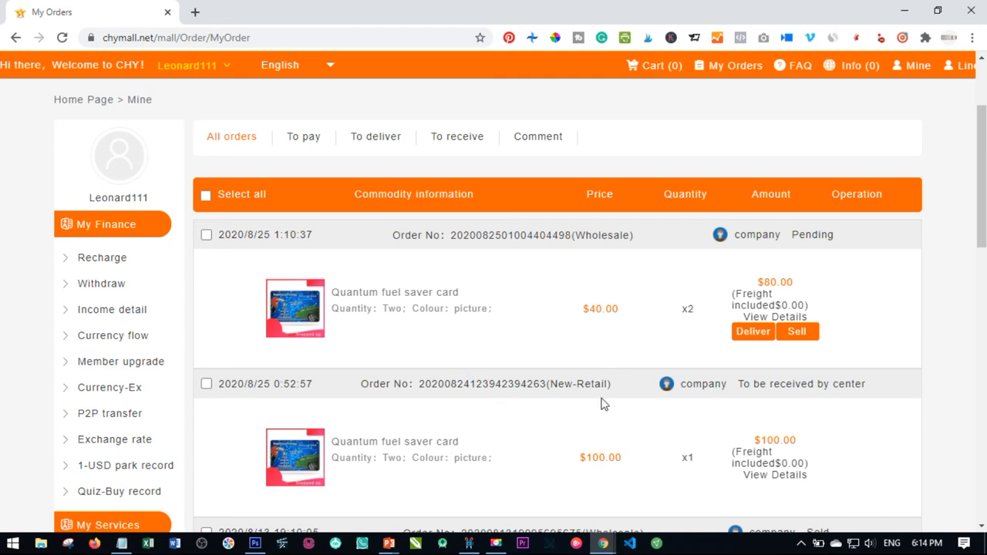
pyautogui.moveTo(540, 330)
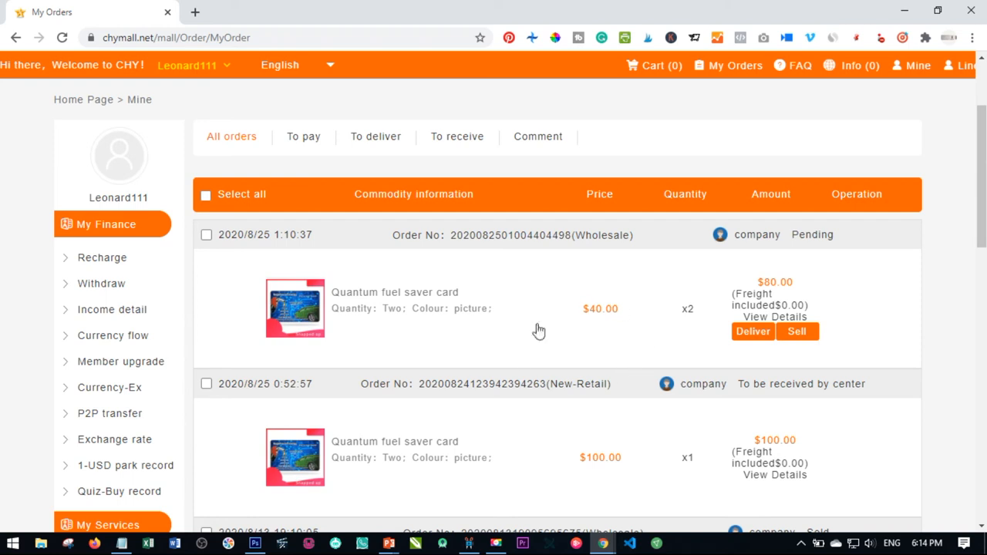
pyautogui.moveTo(707, 342)
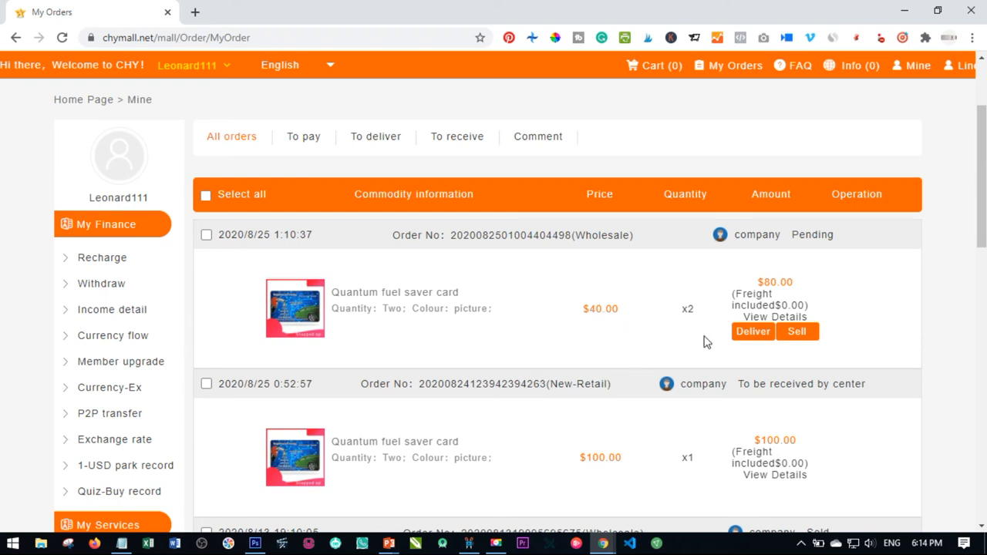
pyautogui.moveTo(747, 348)
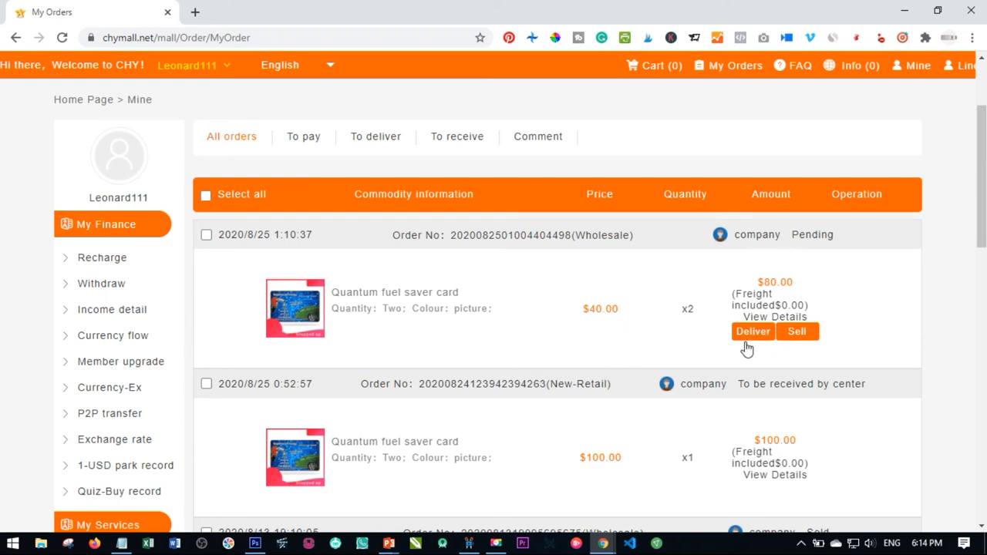
pyautogui.moveTo(744, 335)
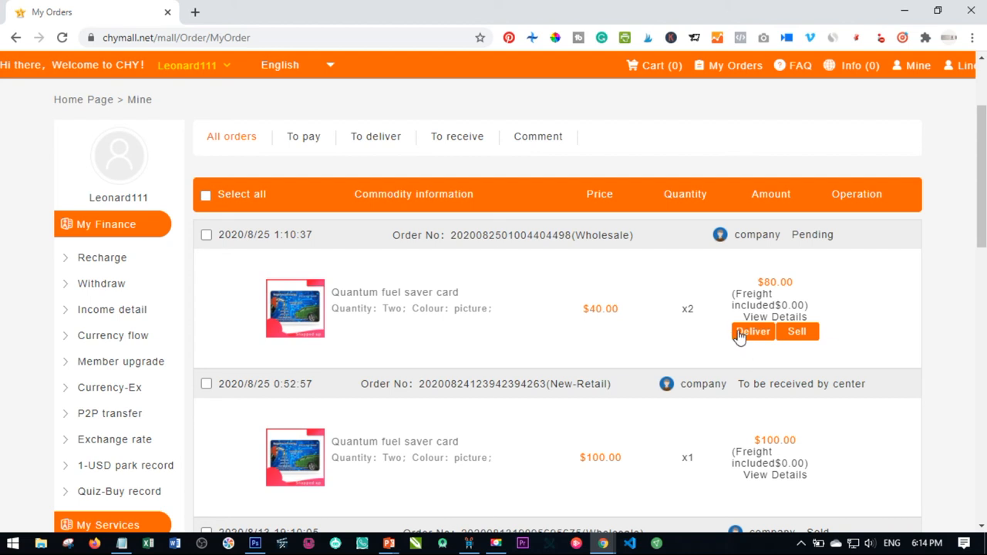
pyautogui.moveTo(401, 319)
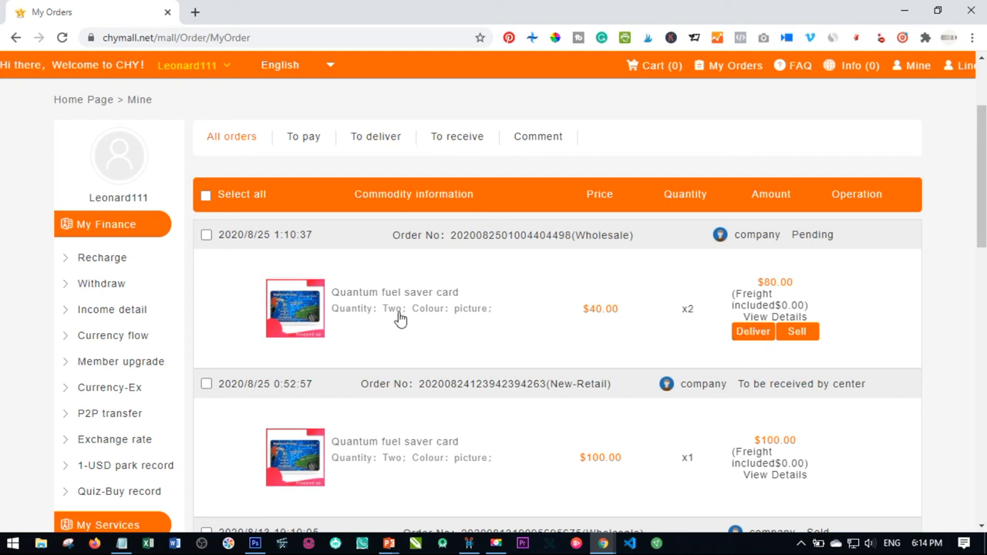
pyautogui.moveTo(558, 384)
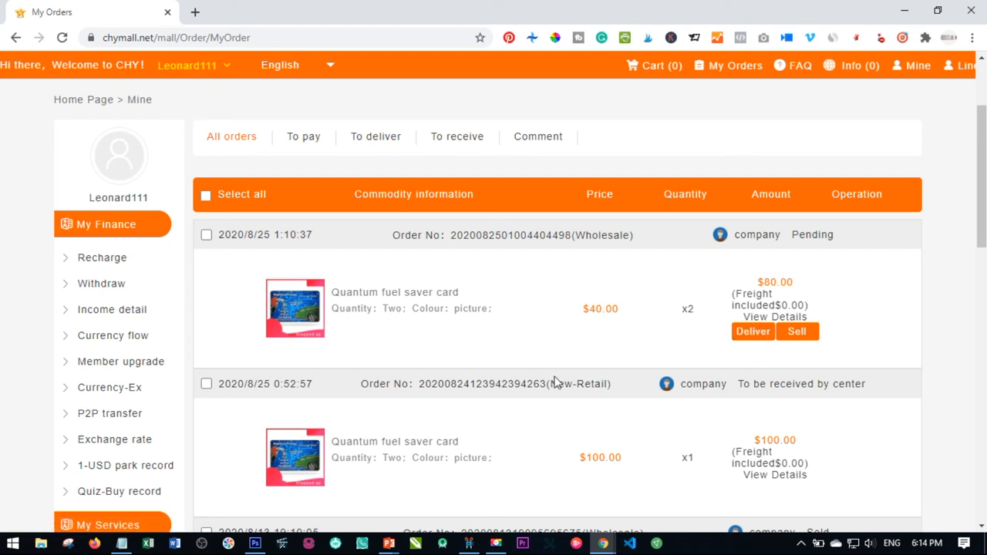
pyautogui.moveTo(555, 343)
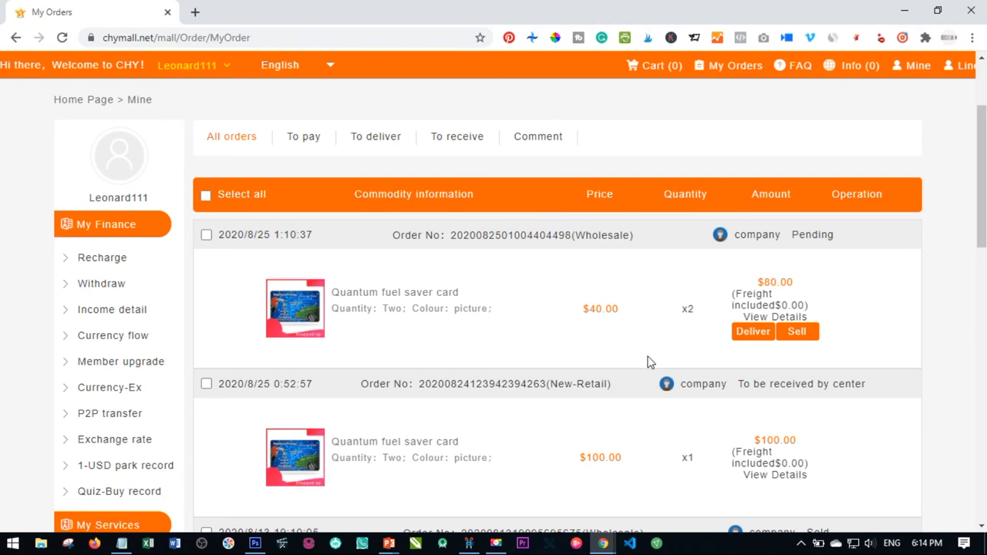
pyautogui.moveTo(797, 332)
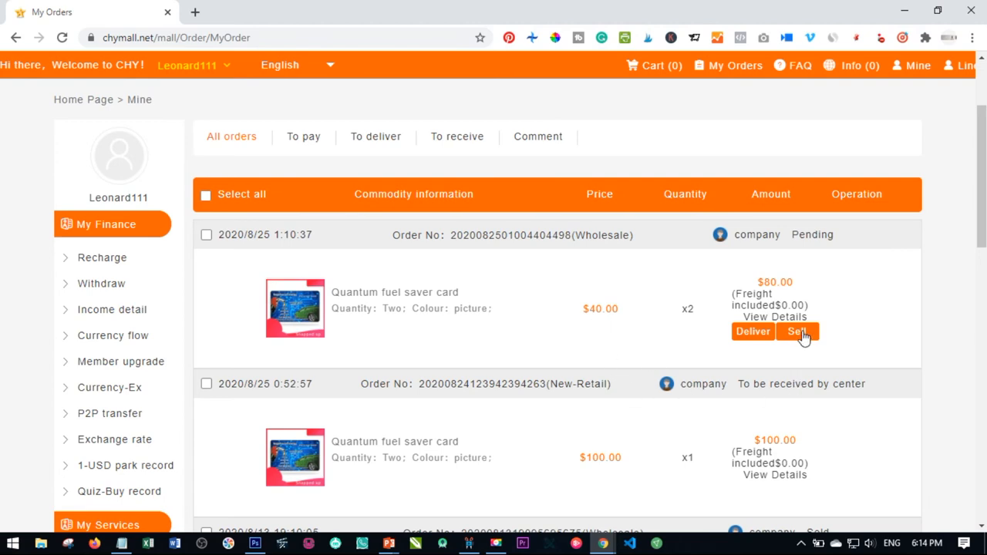
pyautogui.click(797, 331)
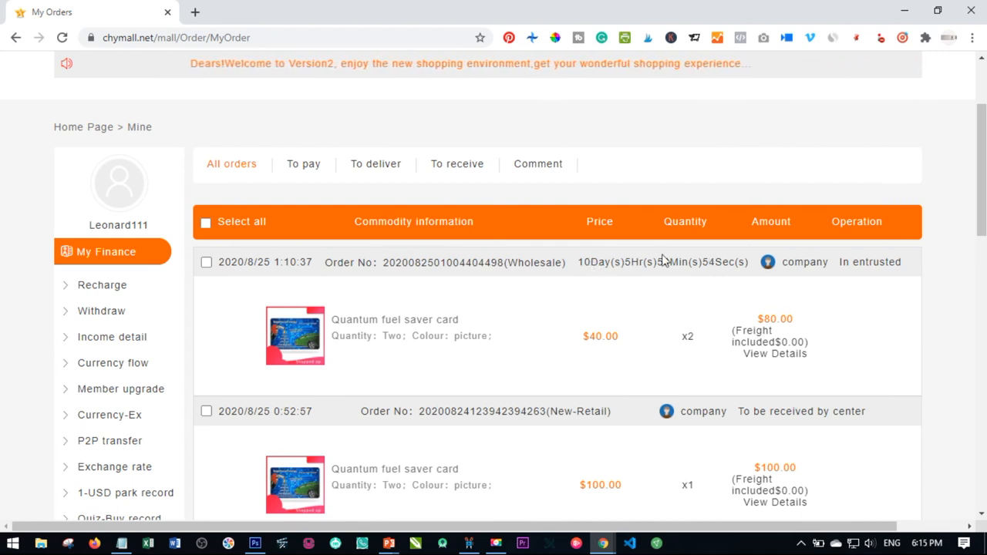
pyautogui.moveTo(510, 373)
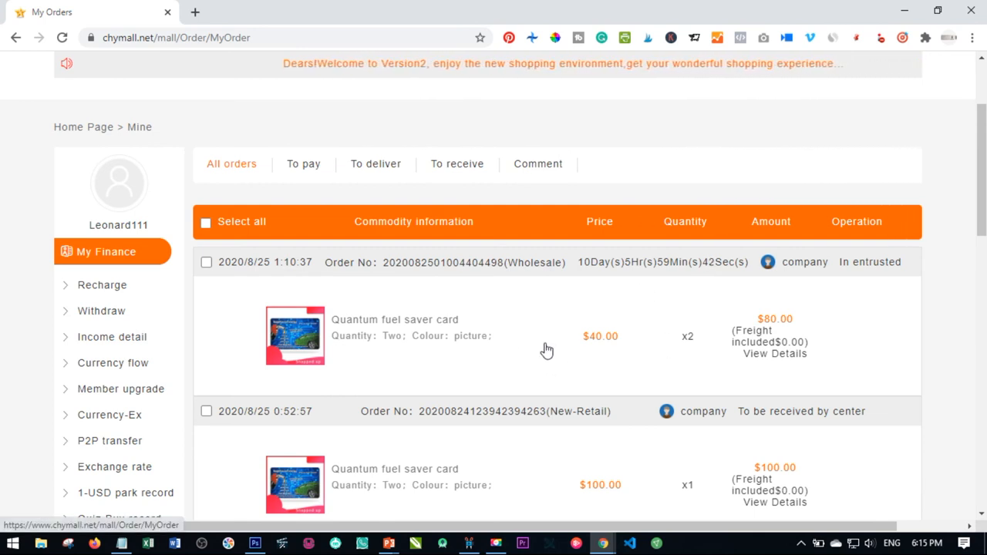
pyautogui.moveTo(488, 354)
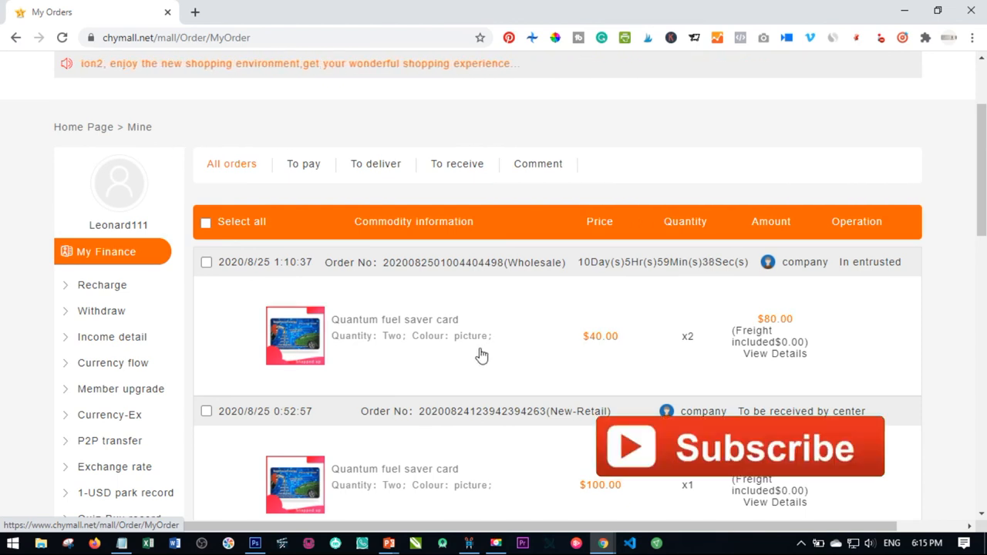
pyautogui.moveTo(505, 346)
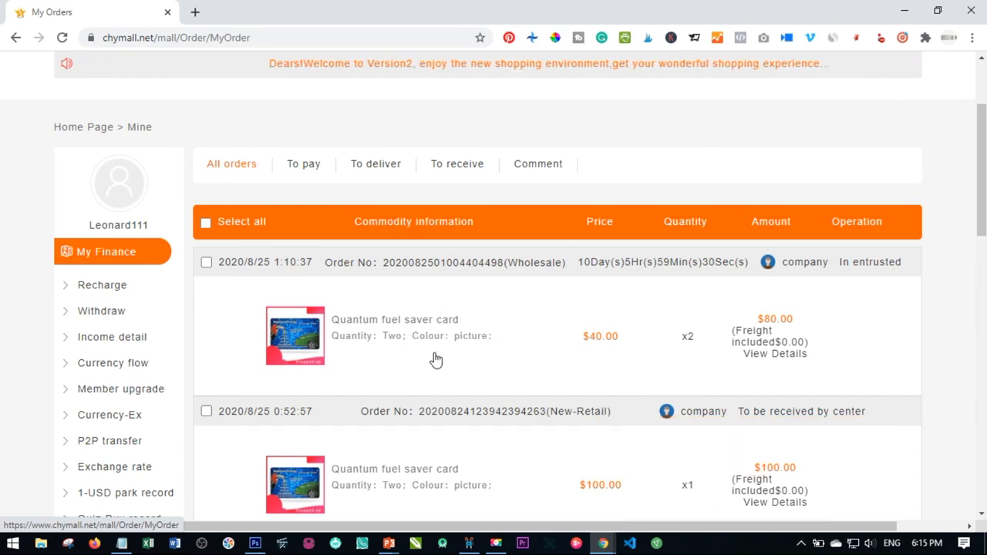
pyautogui.moveTo(513, 383)
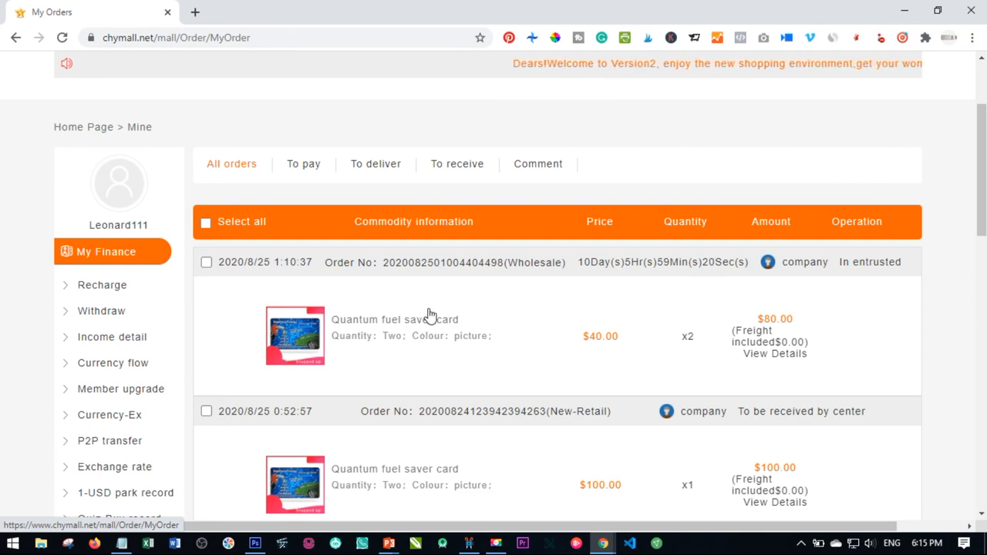
pyautogui.moveTo(508, 316)
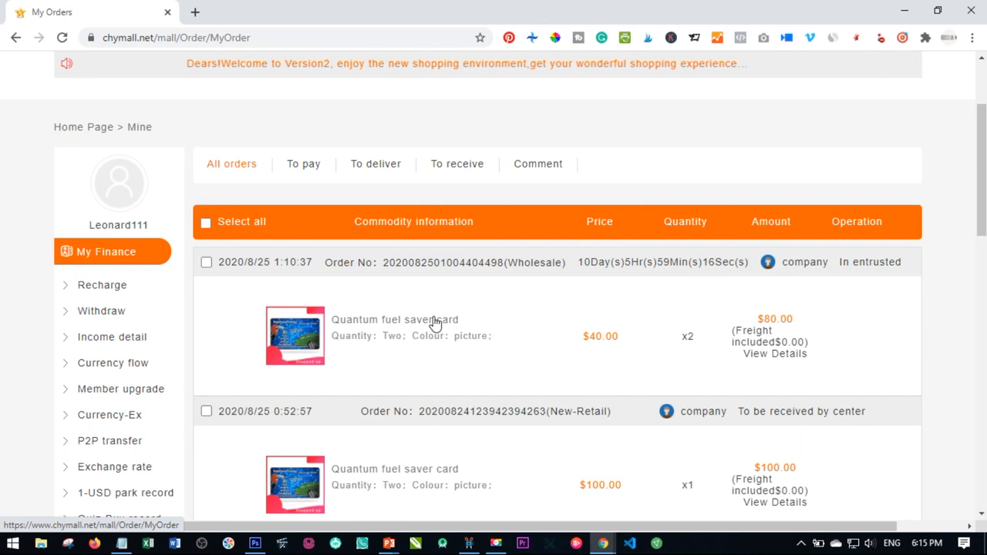
pyautogui.moveTo(401, 291)
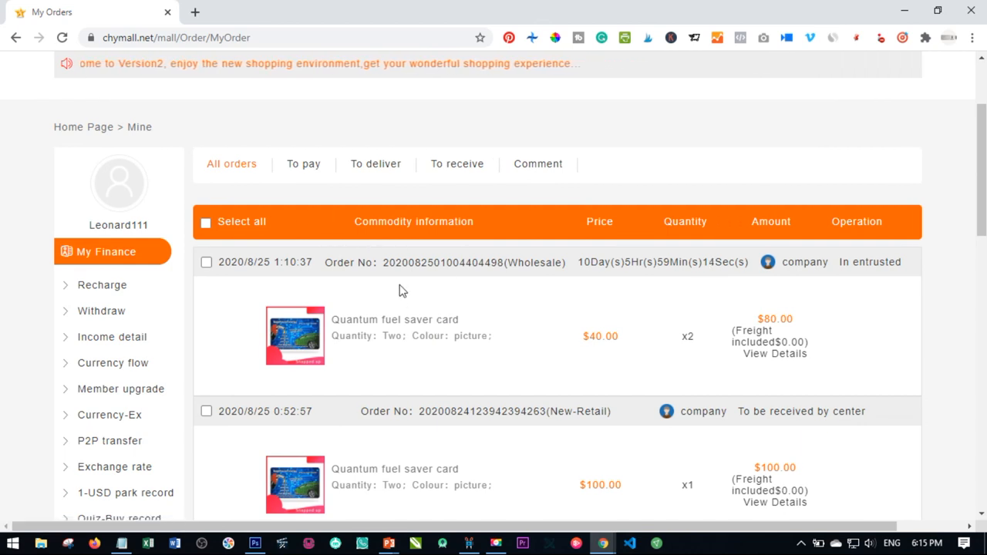
pyautogui.moveTo(324, 263)
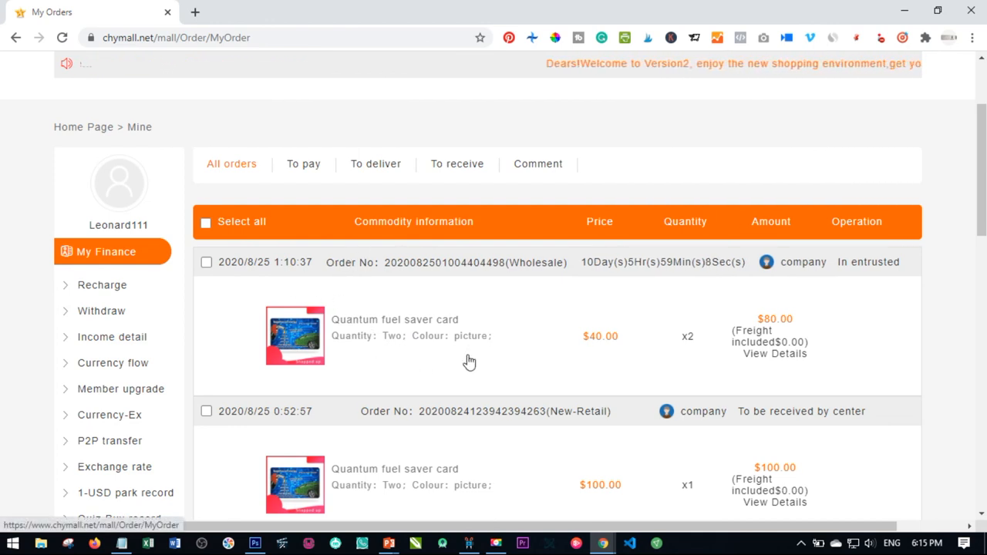
pyautogui.moveTo(451, 302)
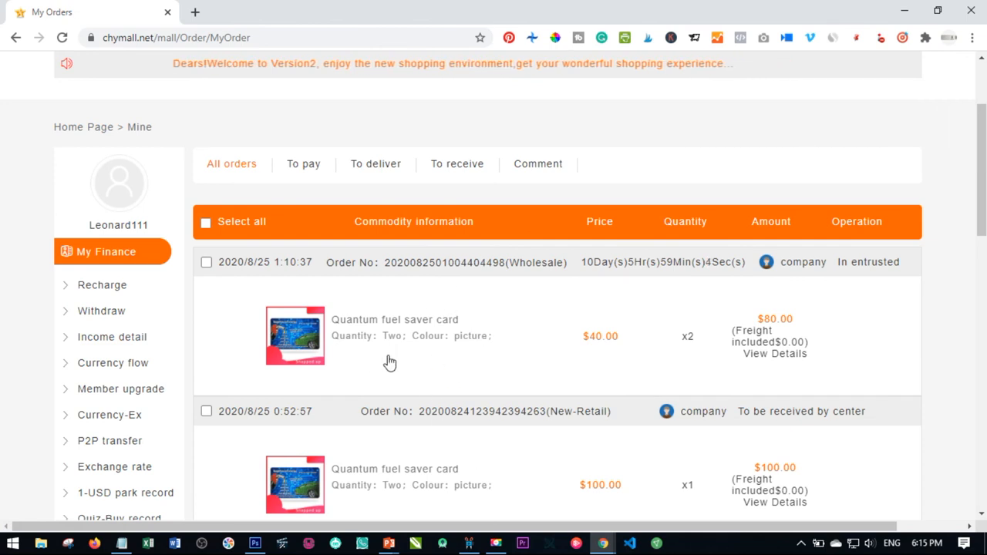
pyautogui.moveTo(494, 496)
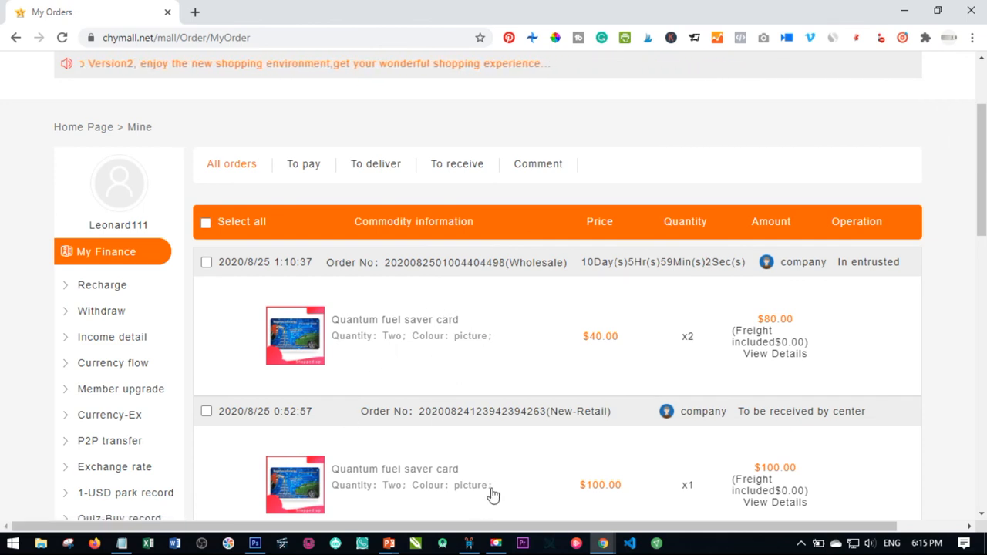